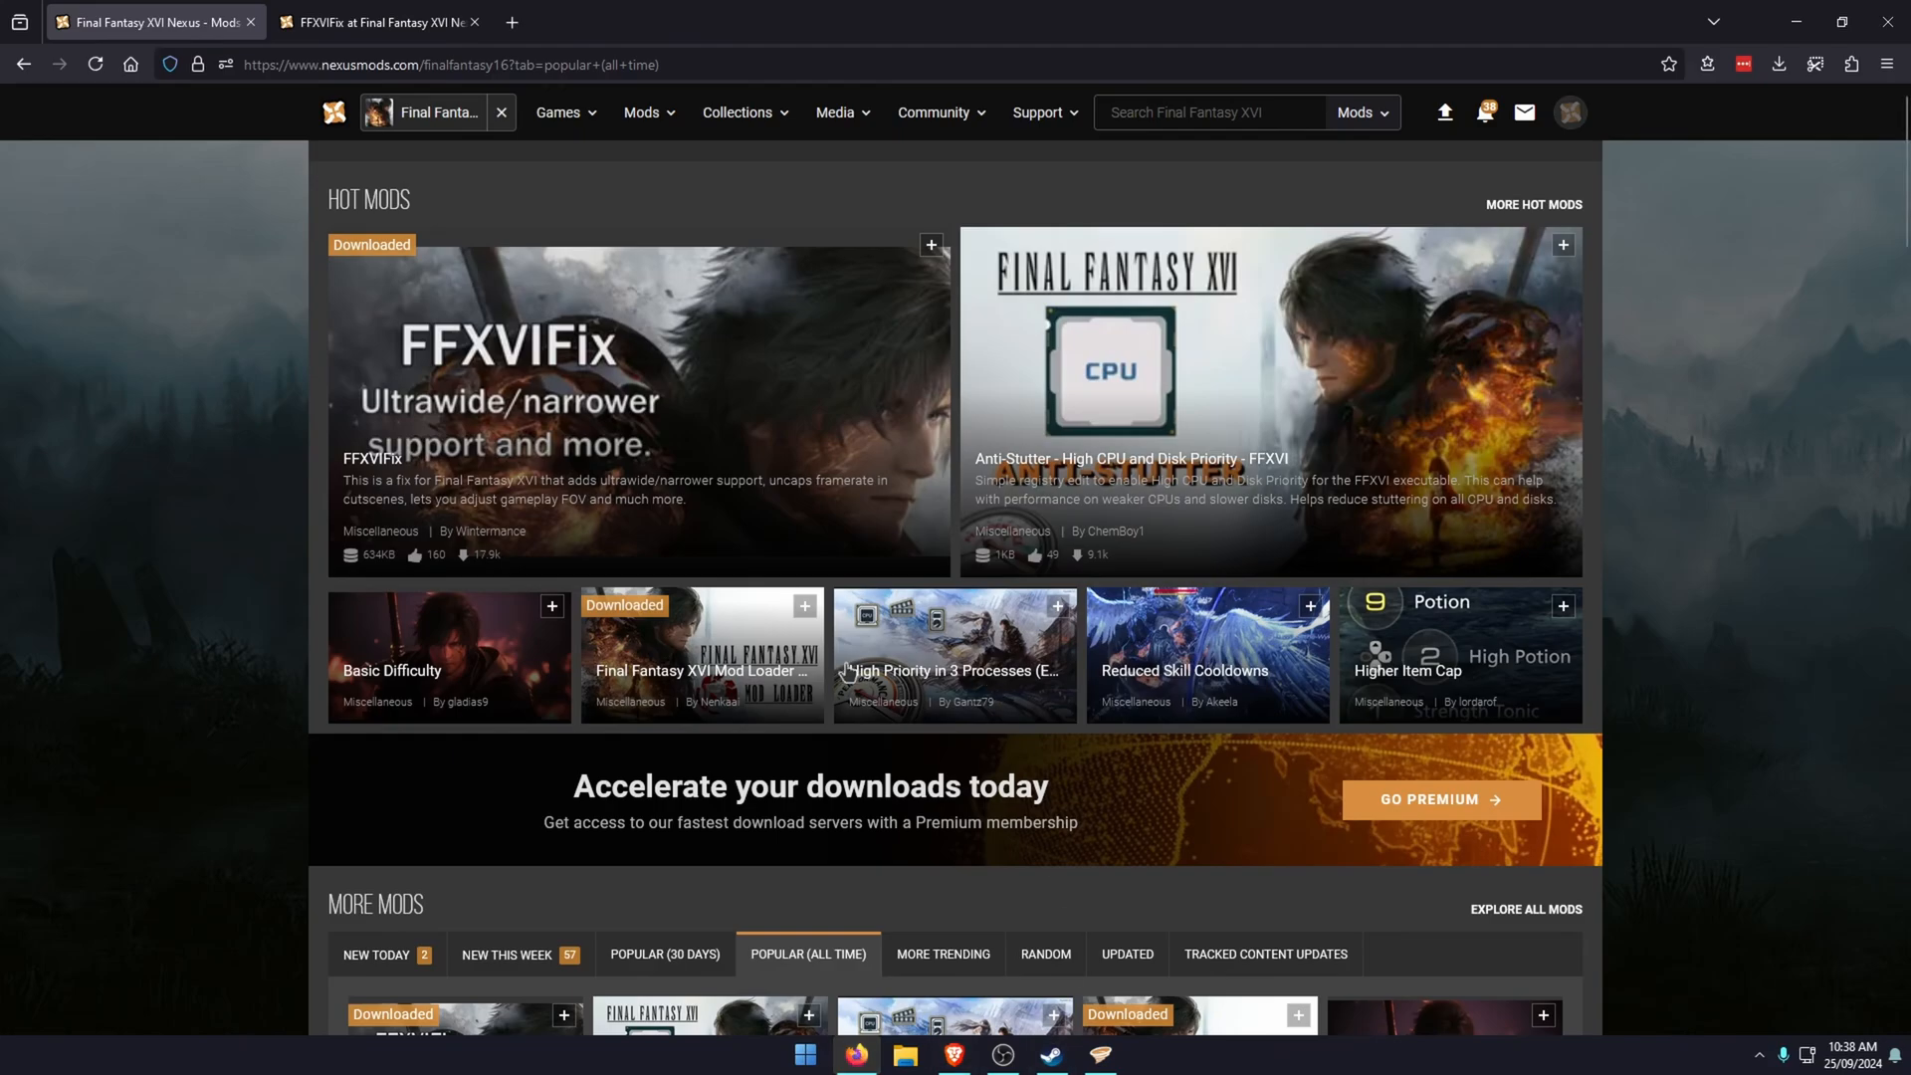
pyautogui.moveTo(294, 593)
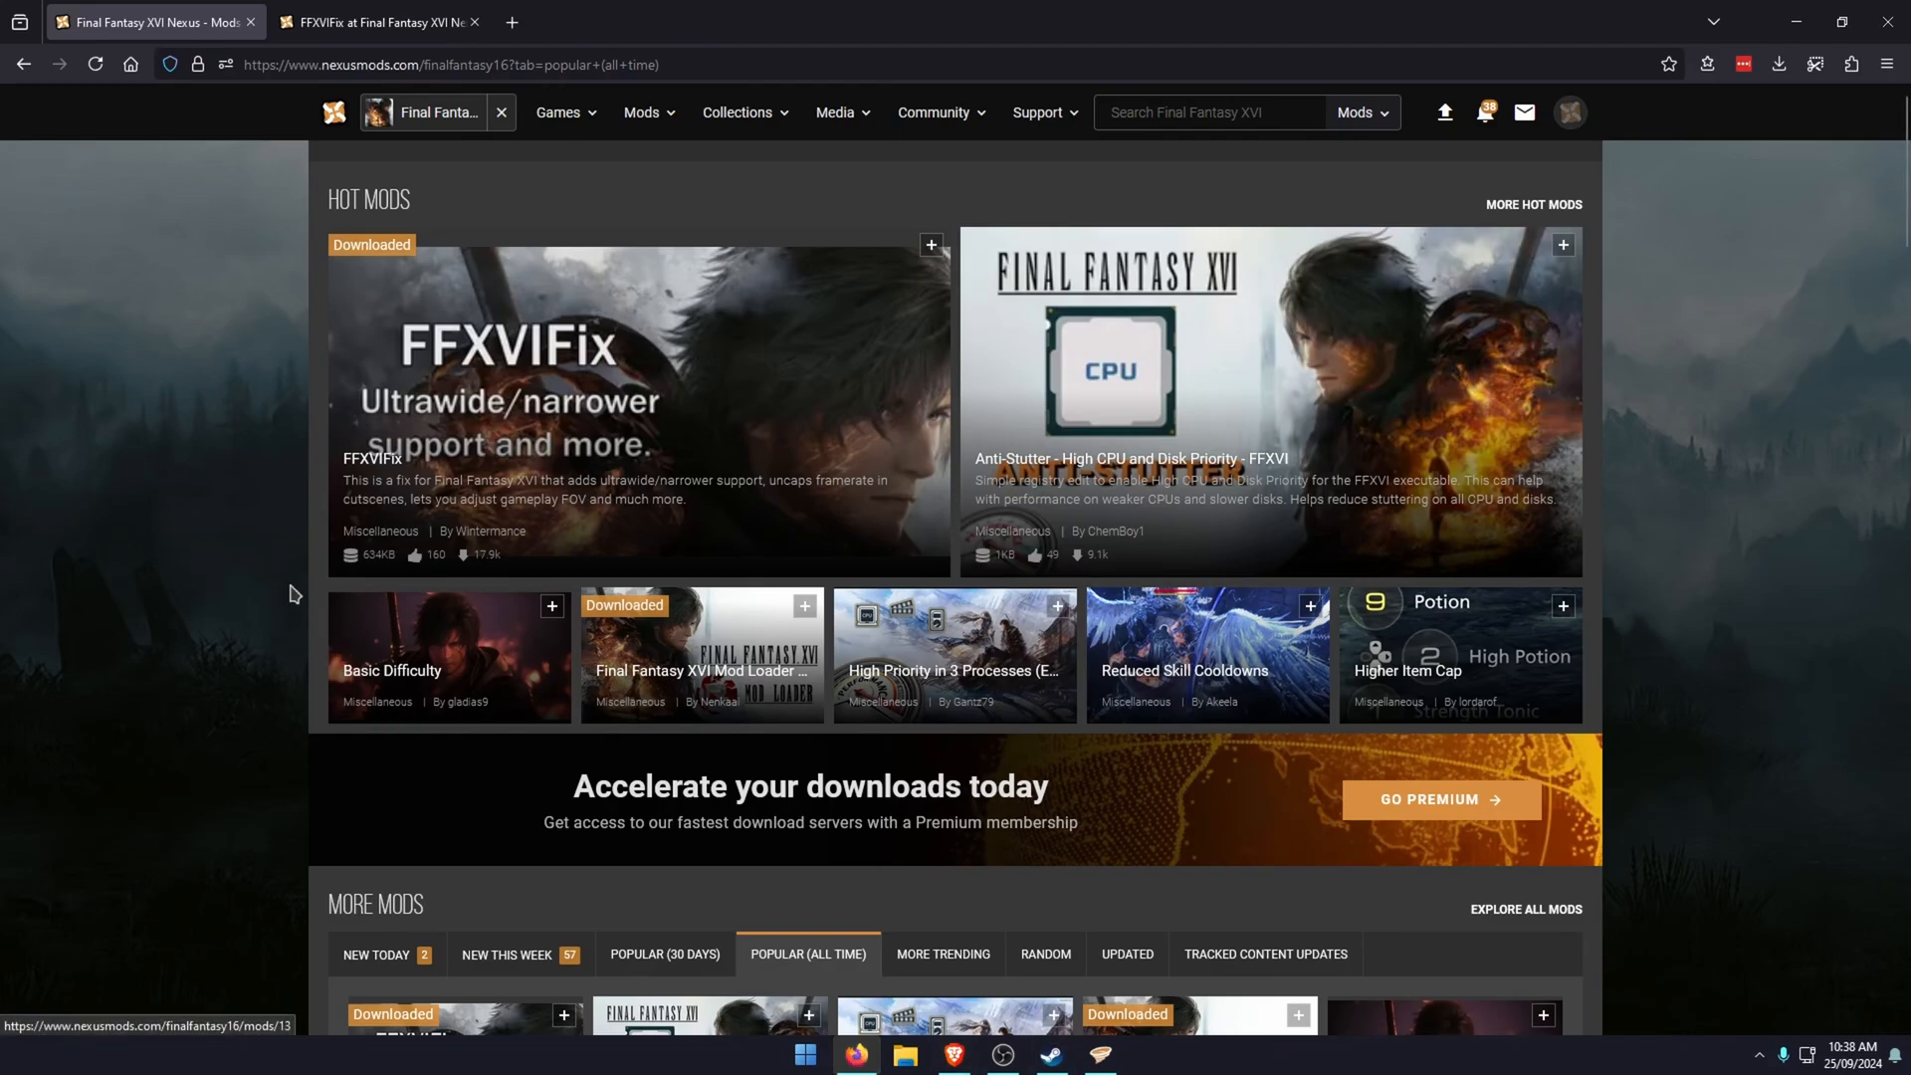
# Scroll down to the Popular (All Time) mods list, where FFXVIFix appears first.
pyautogui.scroll(-3)
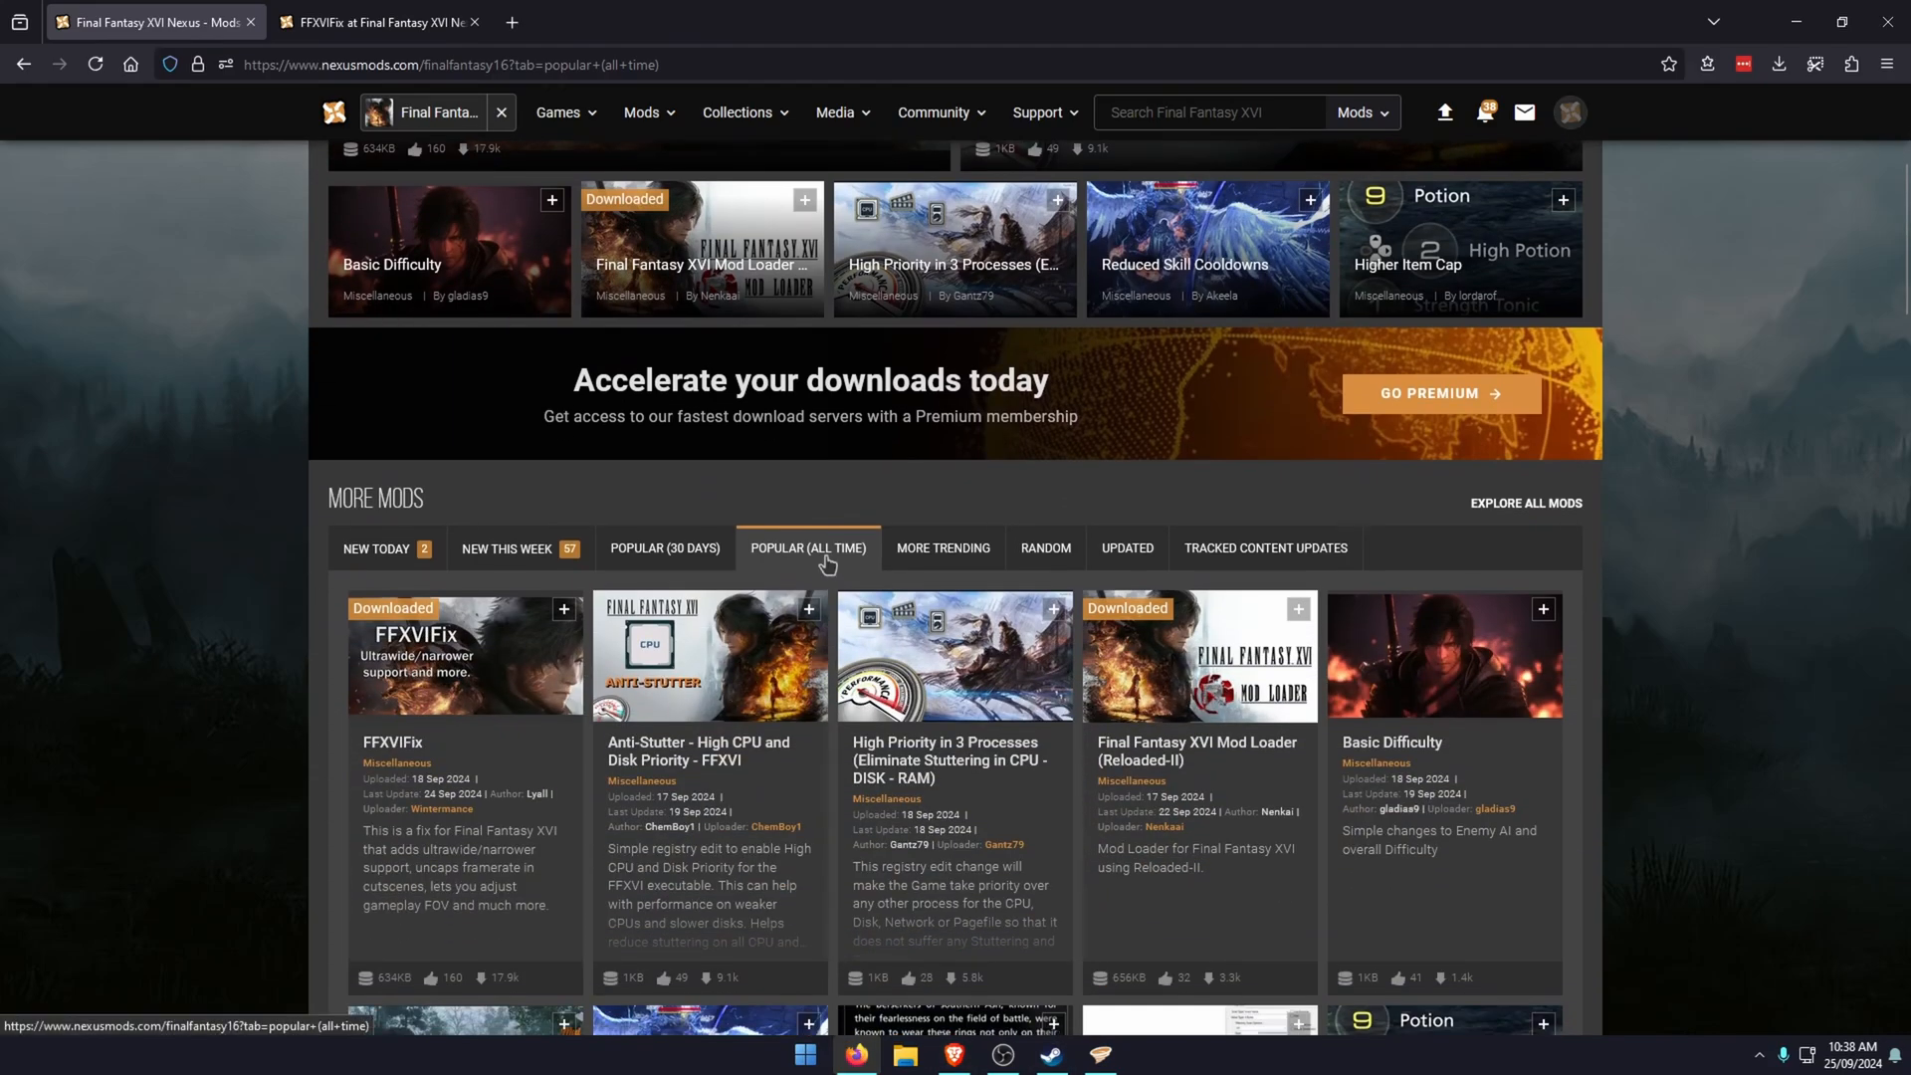
pyautogui.moveTo(466, 711)
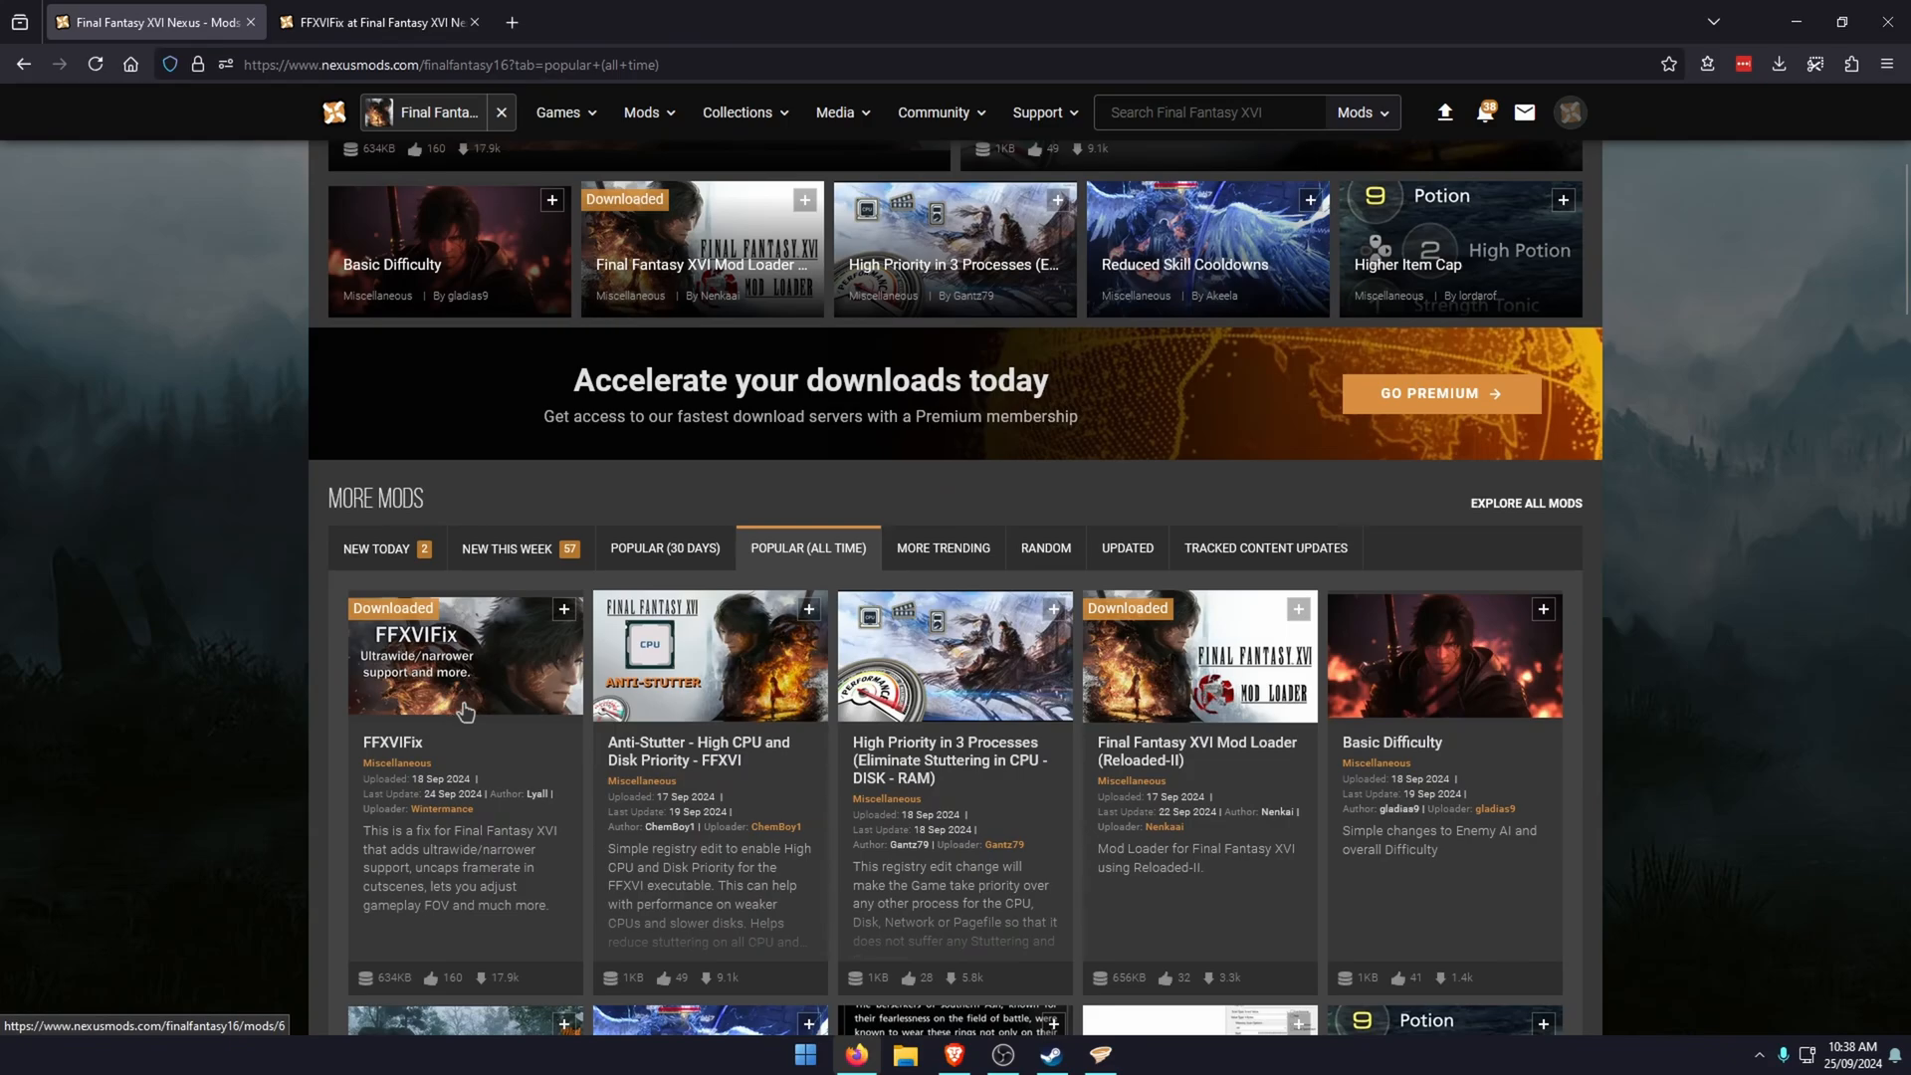
pyautogui.moveTo(465, 711)
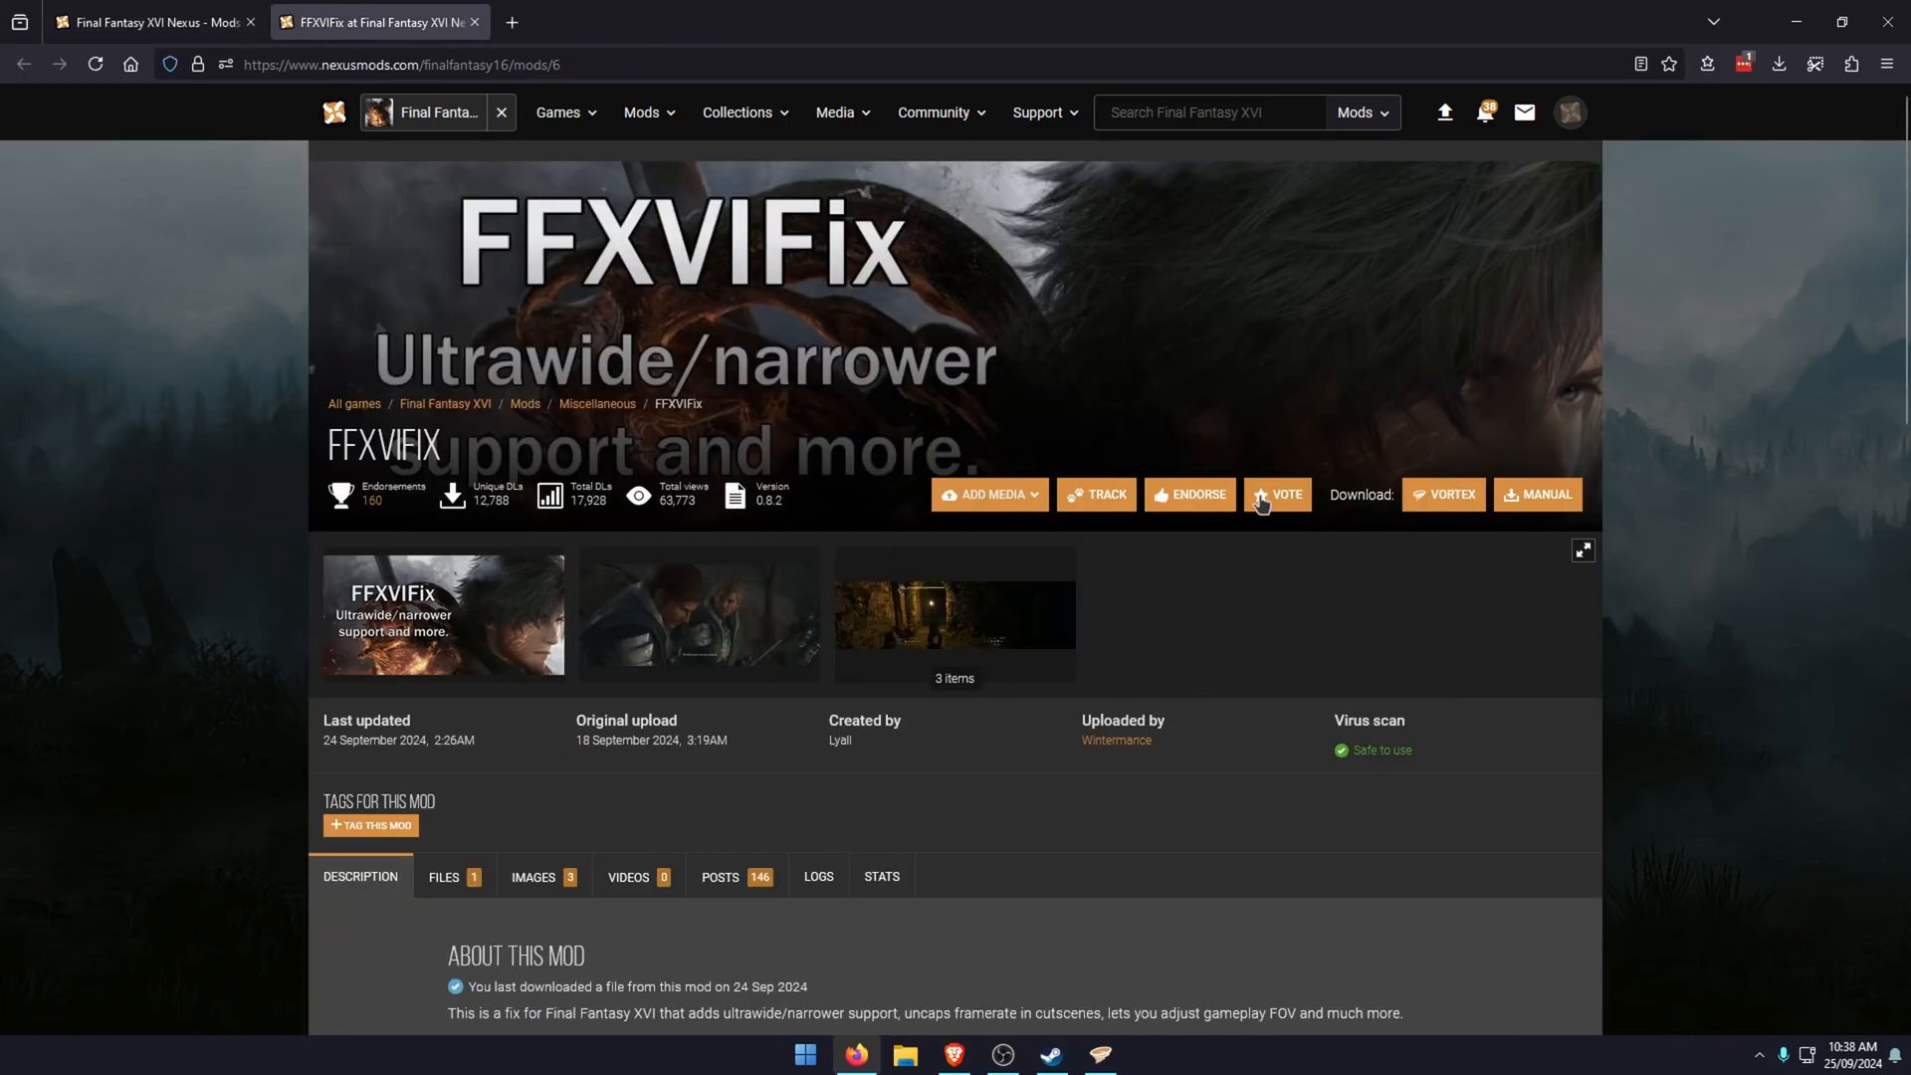
pyautogui.moveTo(1468, 514)
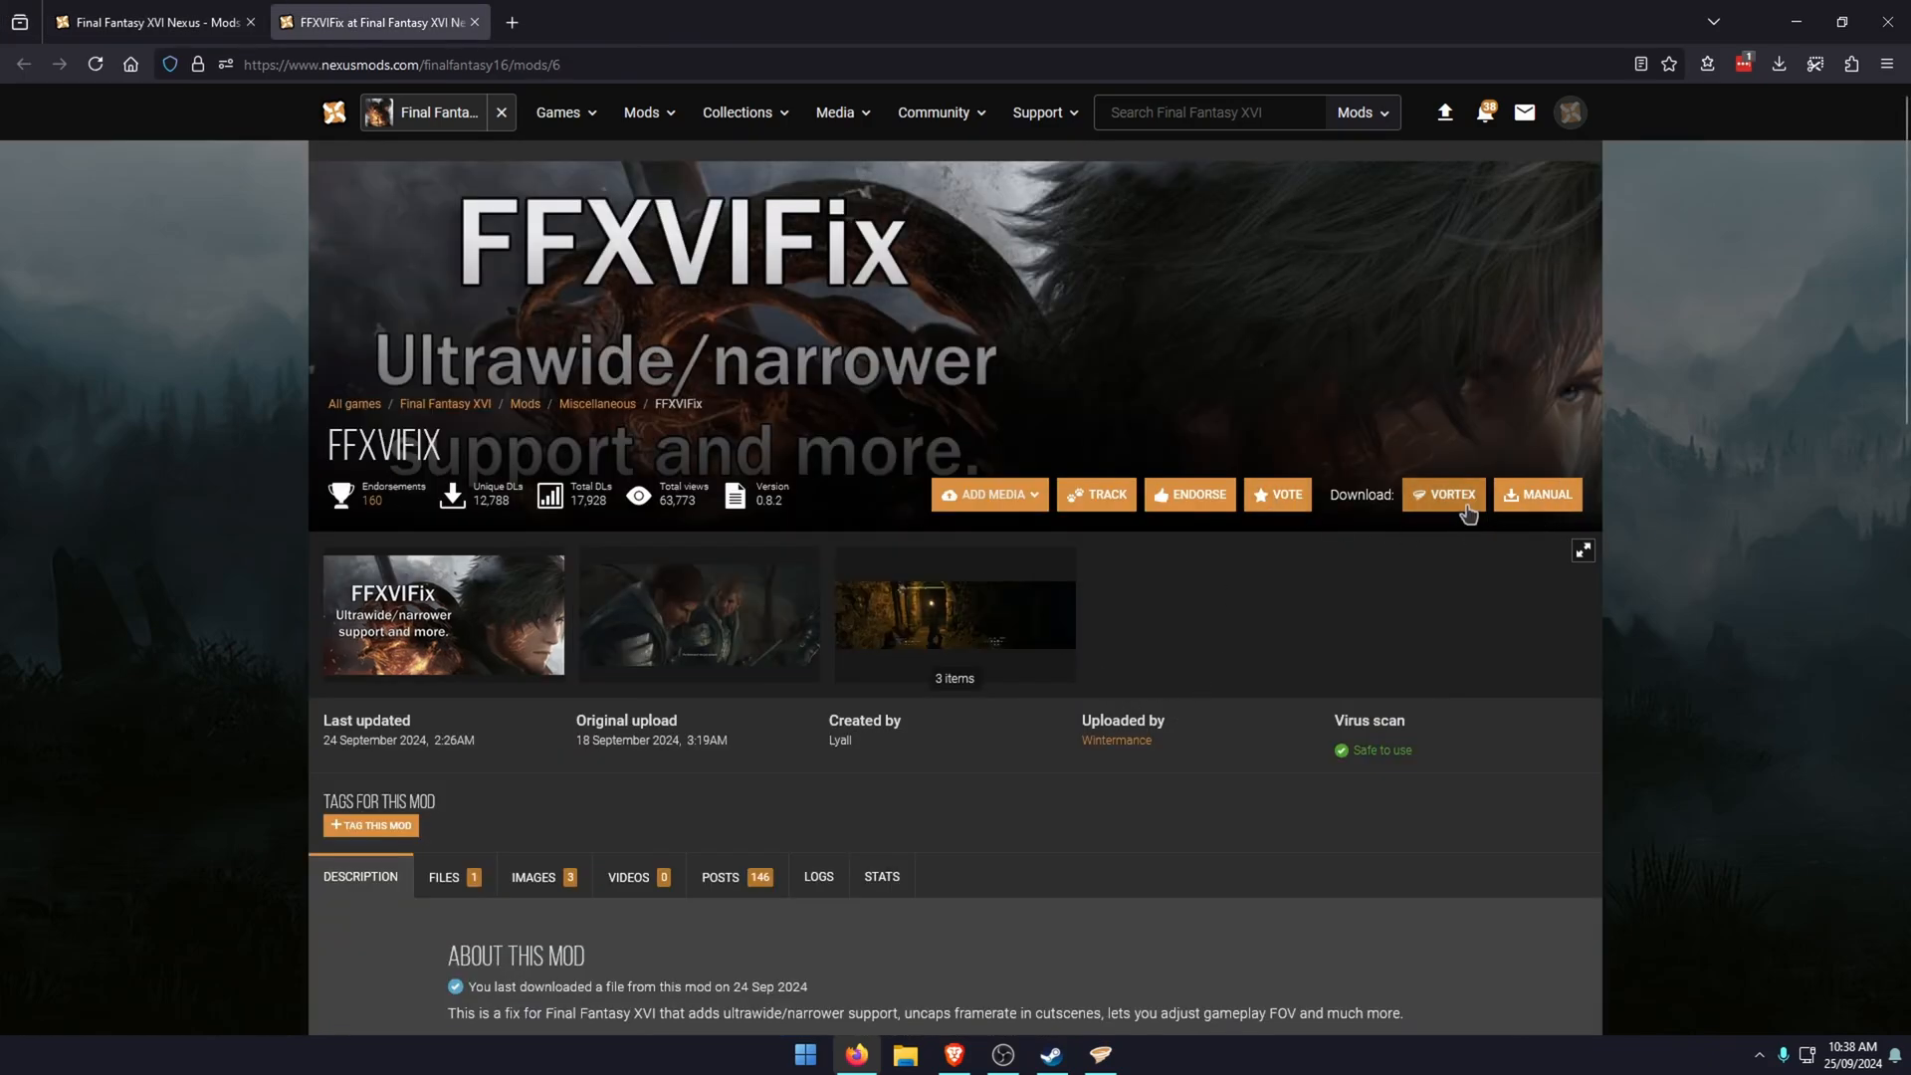
pyautogui.moveTo(1493, 593)
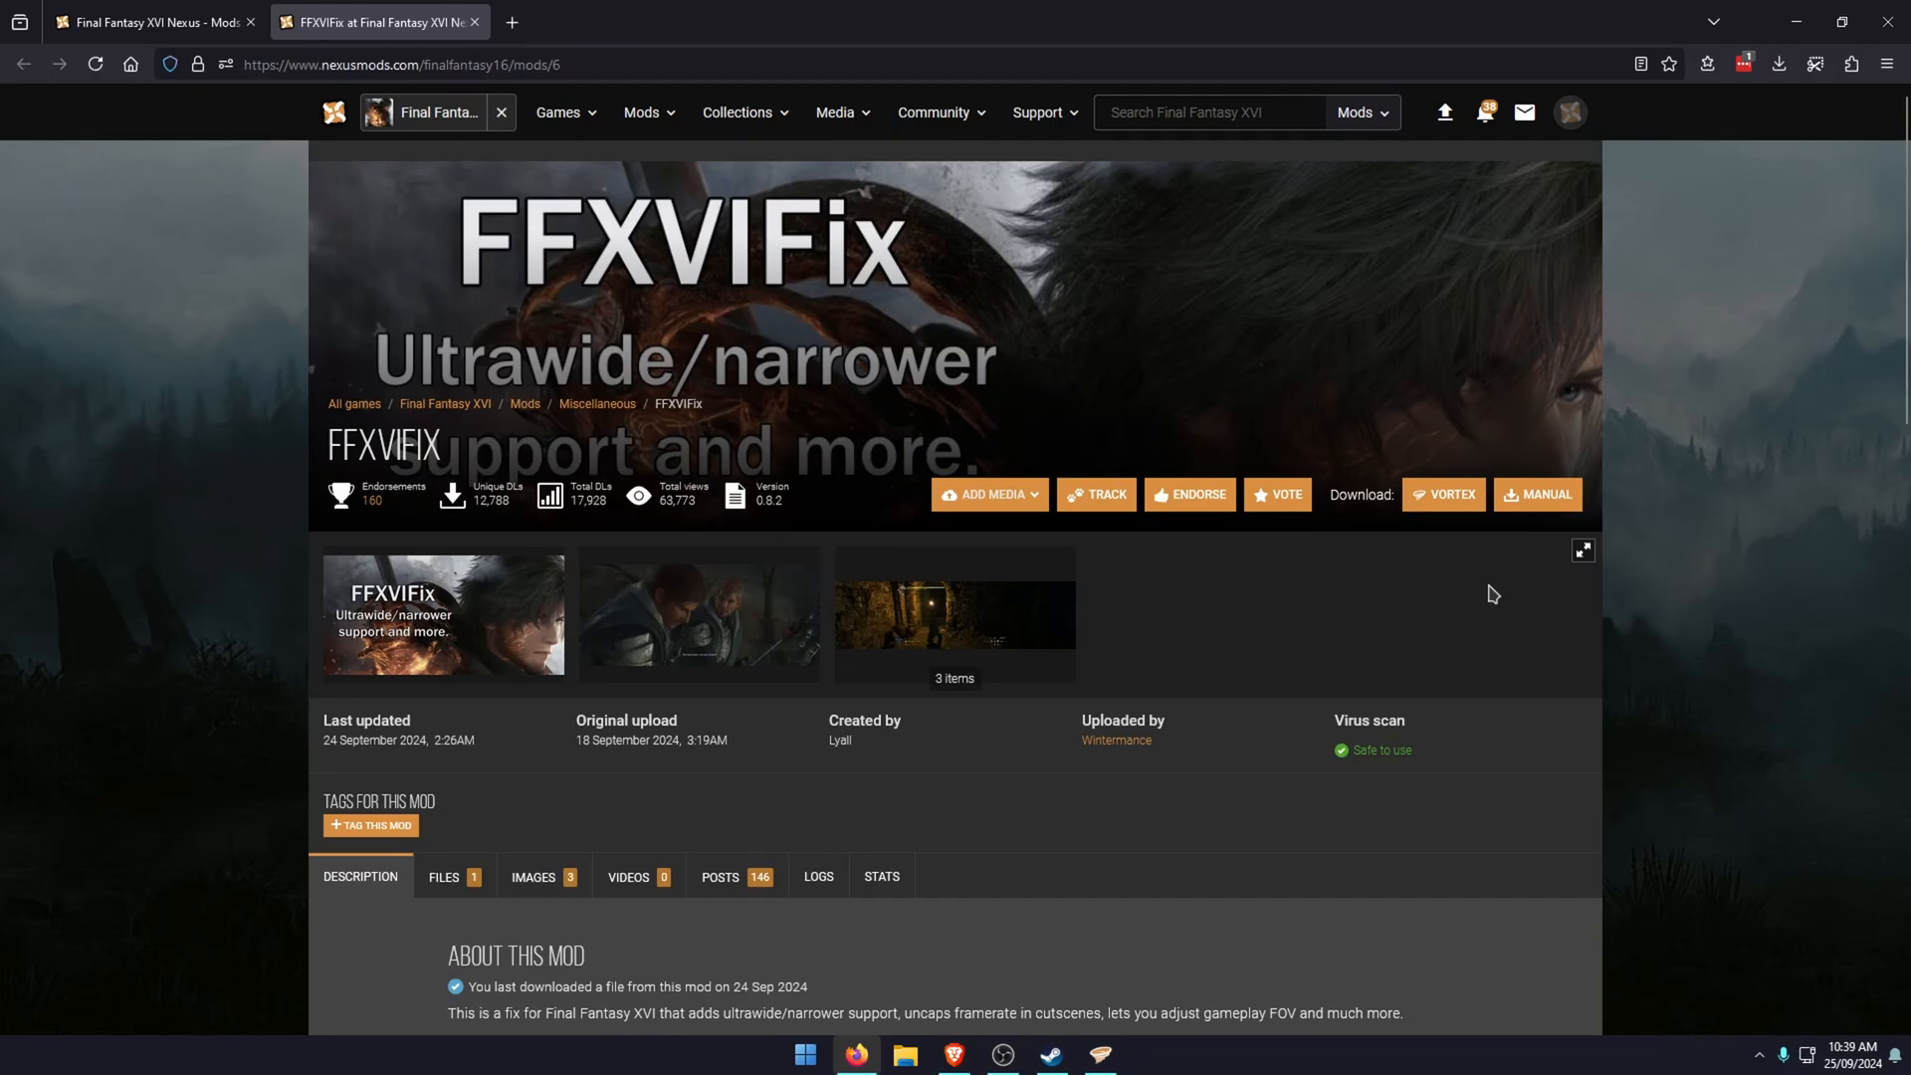
pyautogui.moveTo(1516, 585)
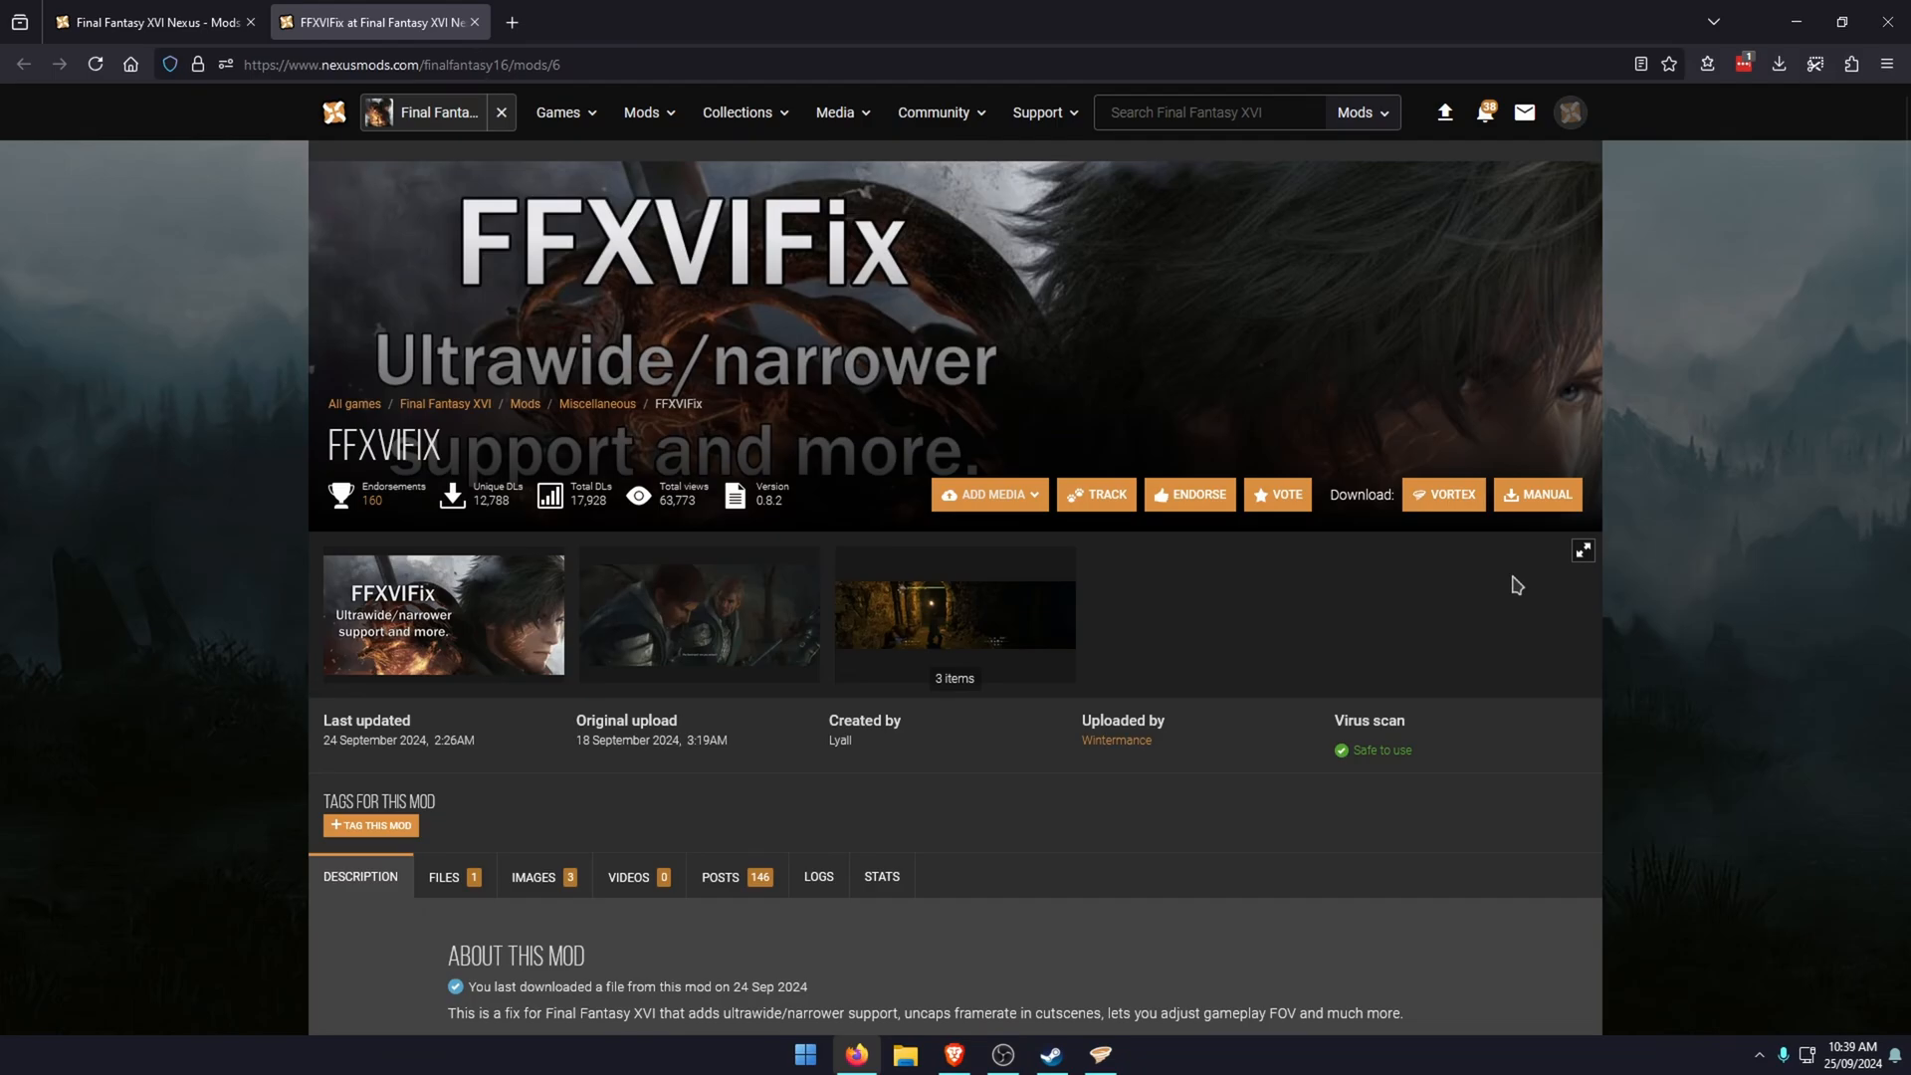
# Switch to the FFXVIFix tab showing the Vortex and Manual download buttons.
pyautogui.click(1098, 1054)
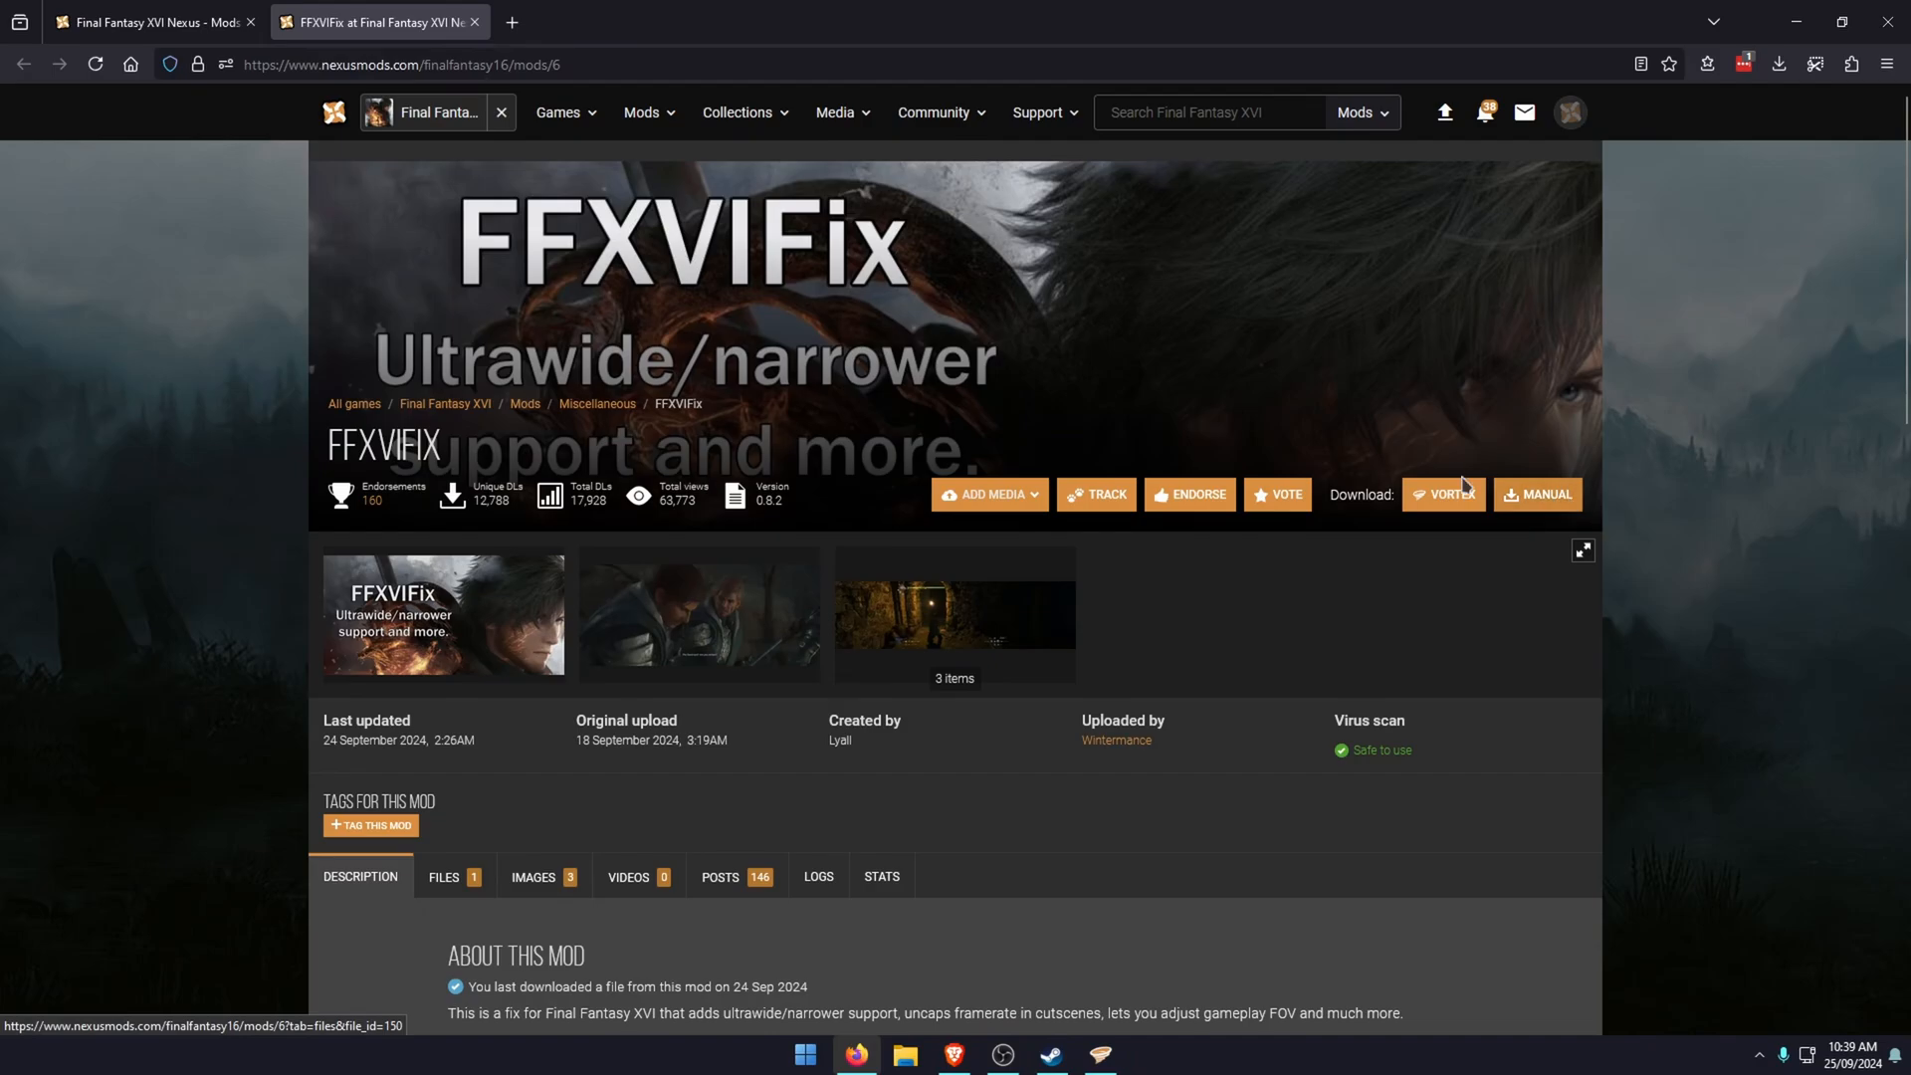
pyautogui.scroll(-3)
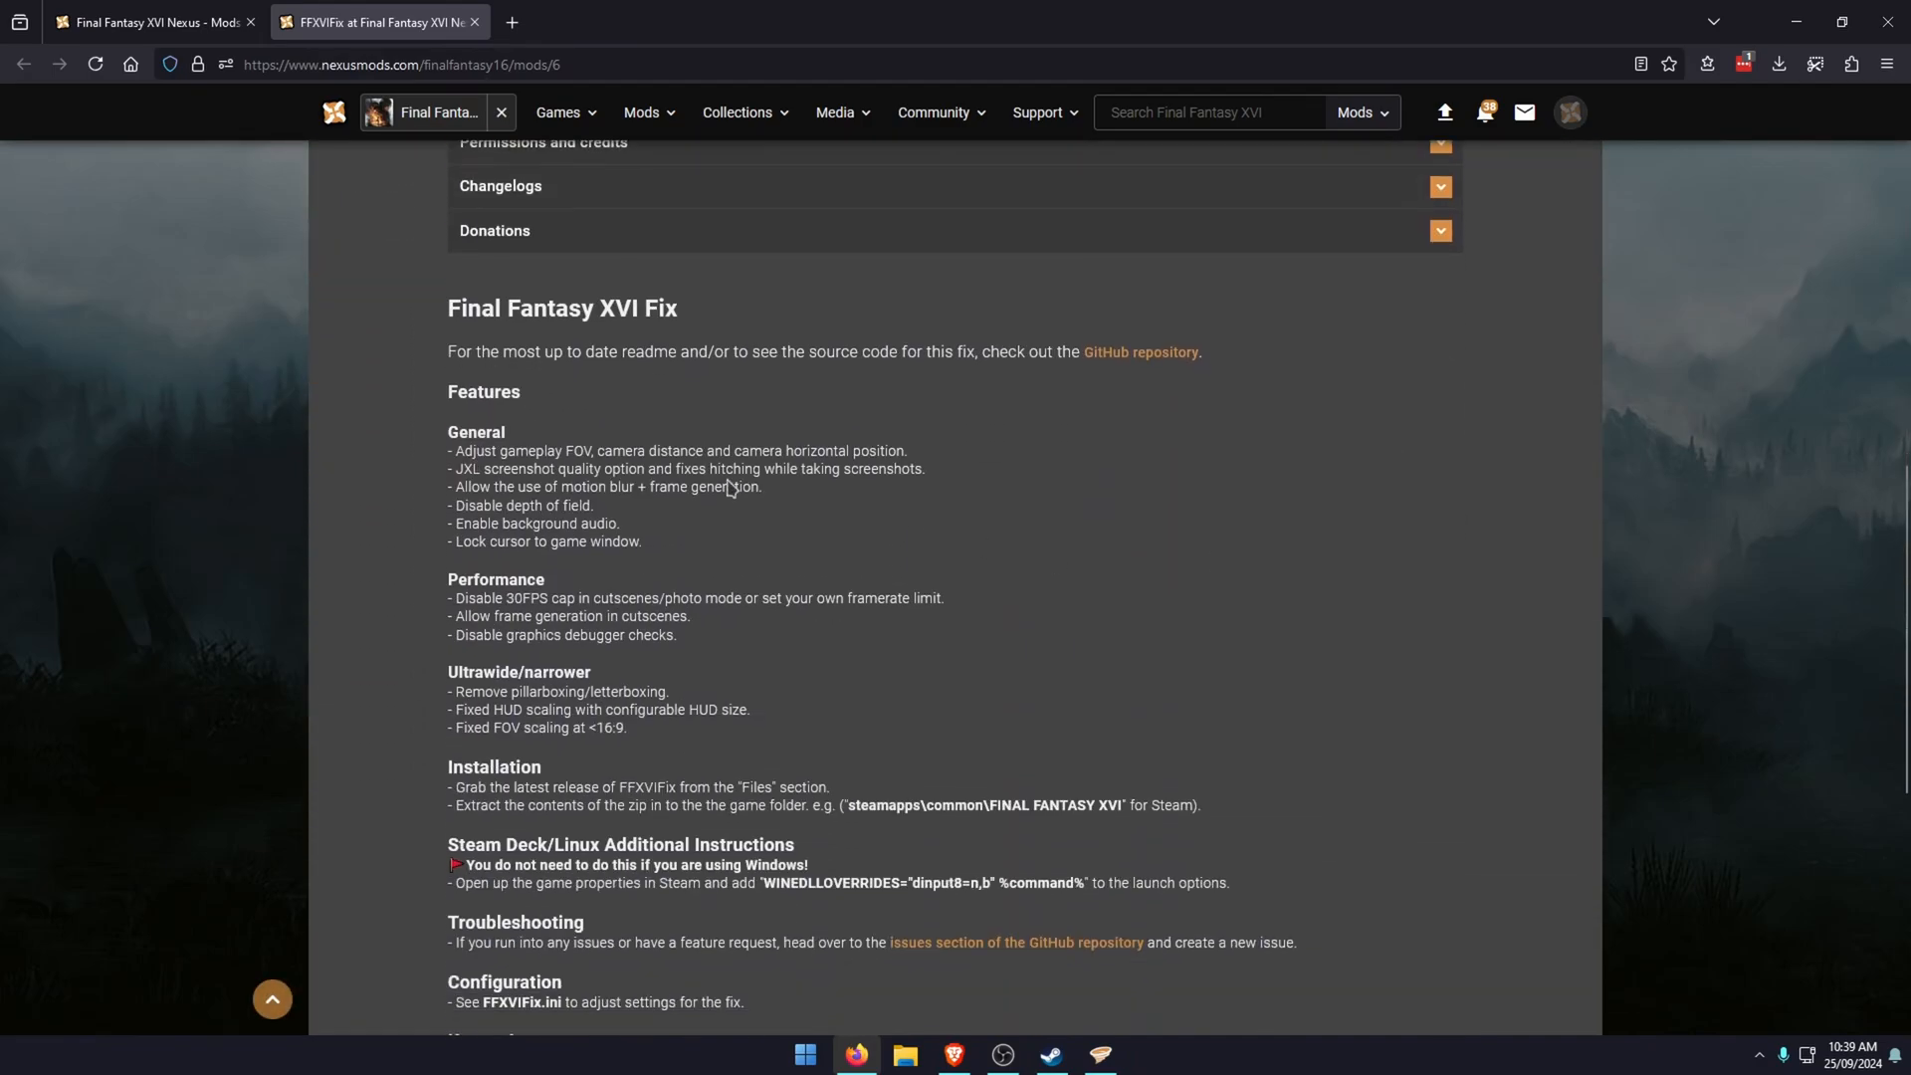
pyautogui.scroll(-3)
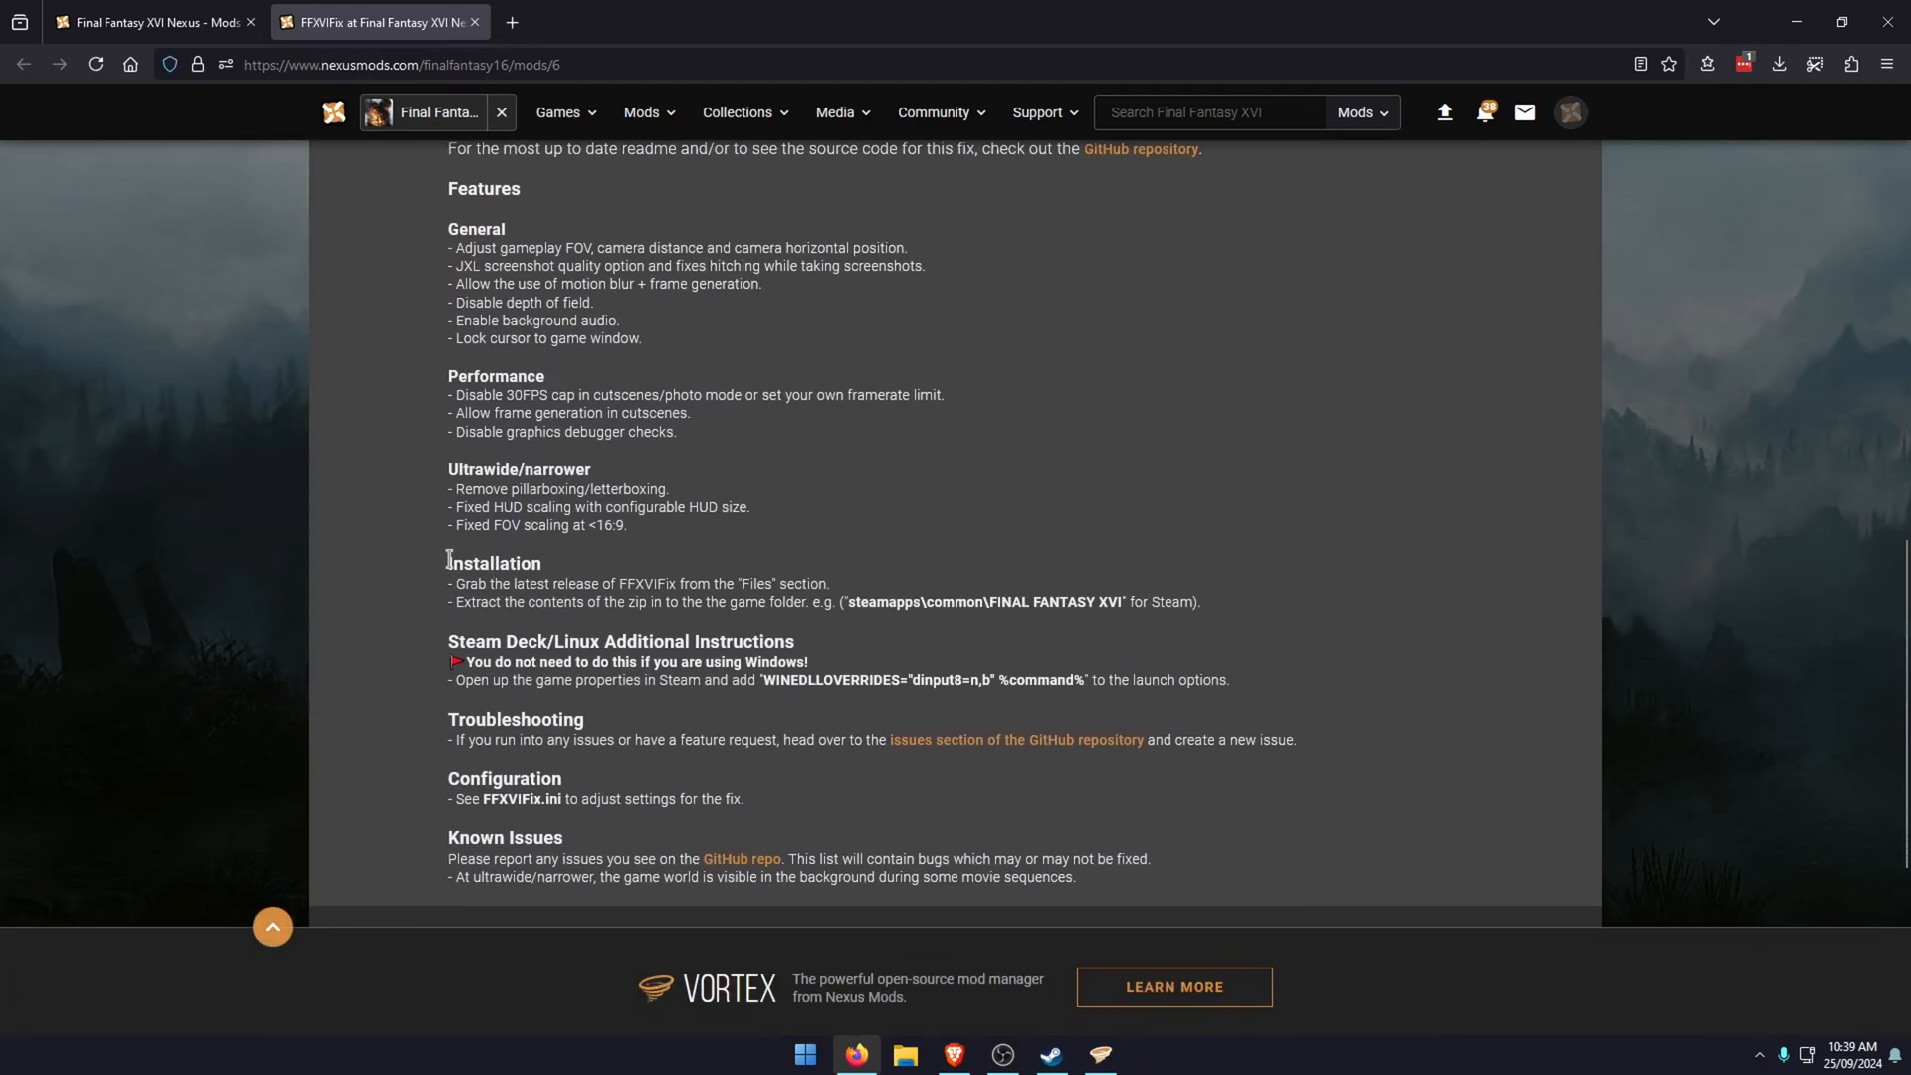
pyautogui.moveTo(966, 593)
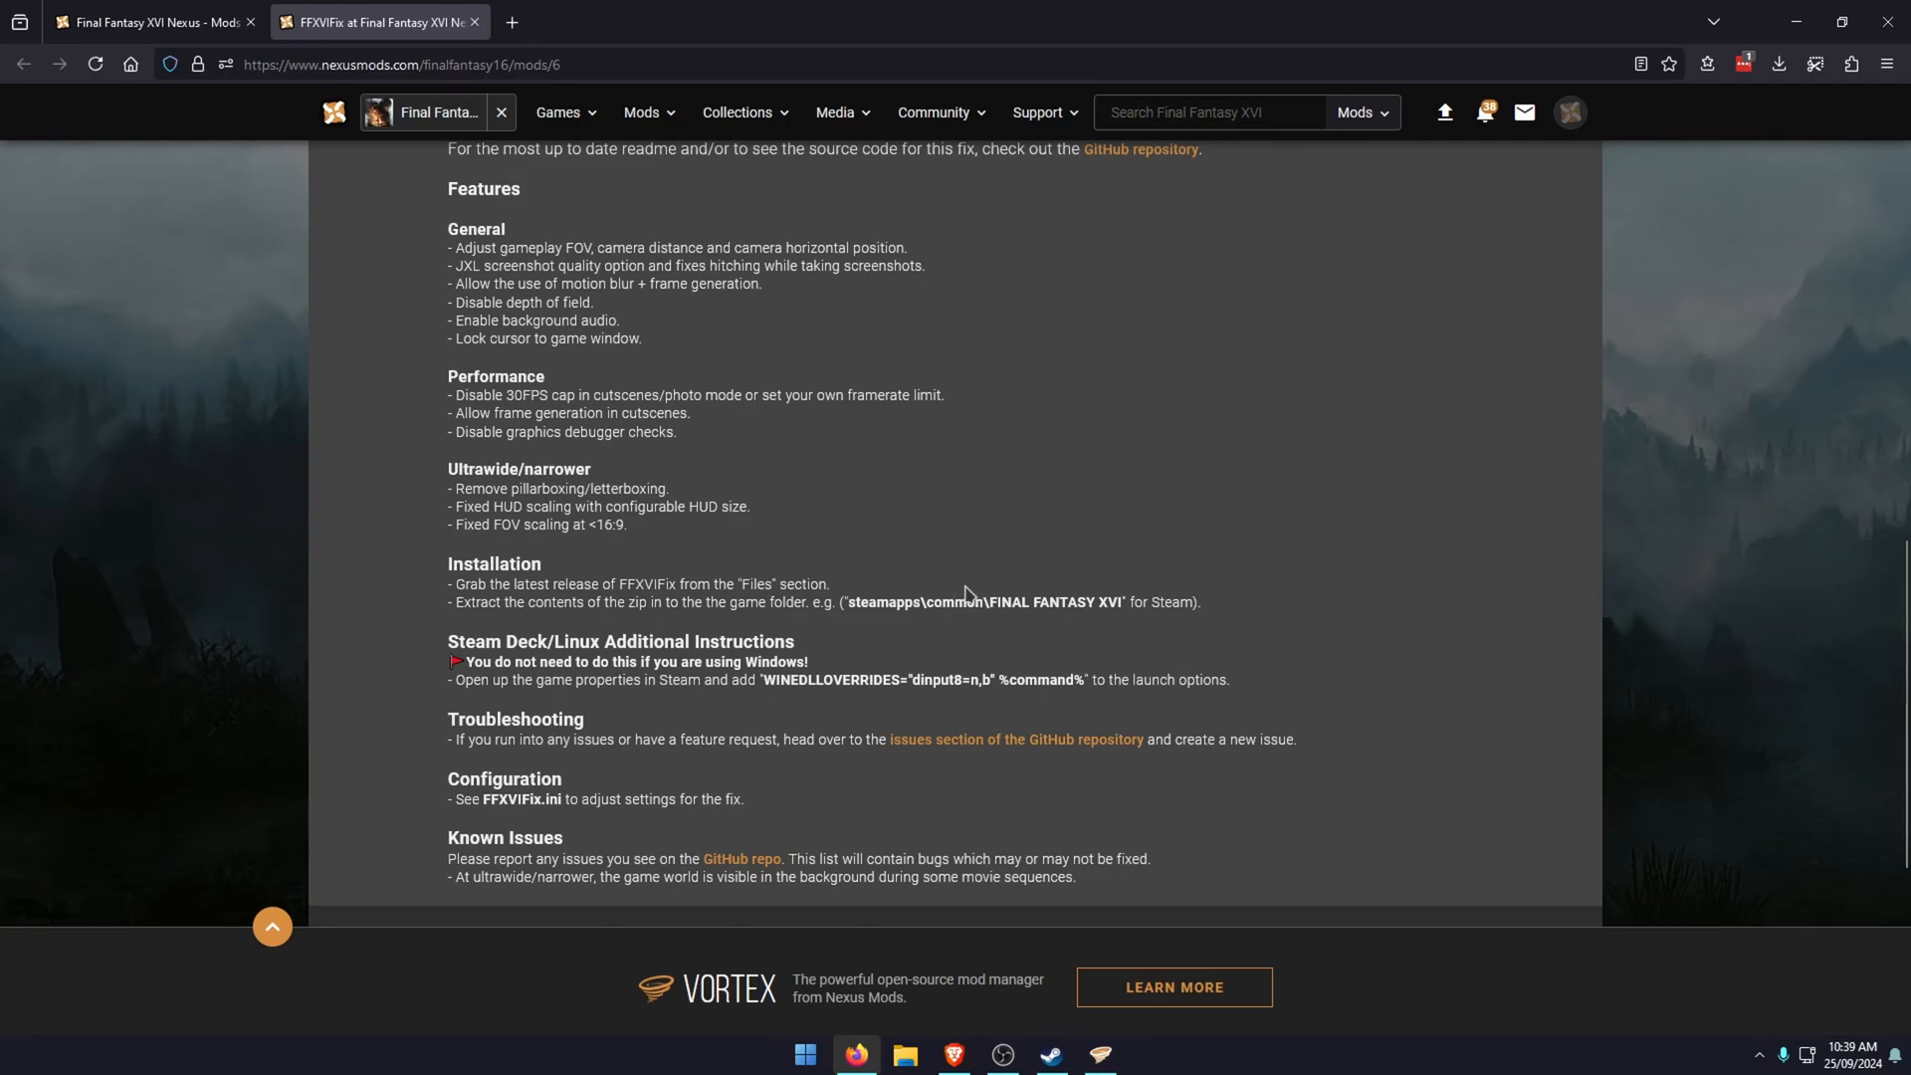
pyautogui.moveTo(865, 603)
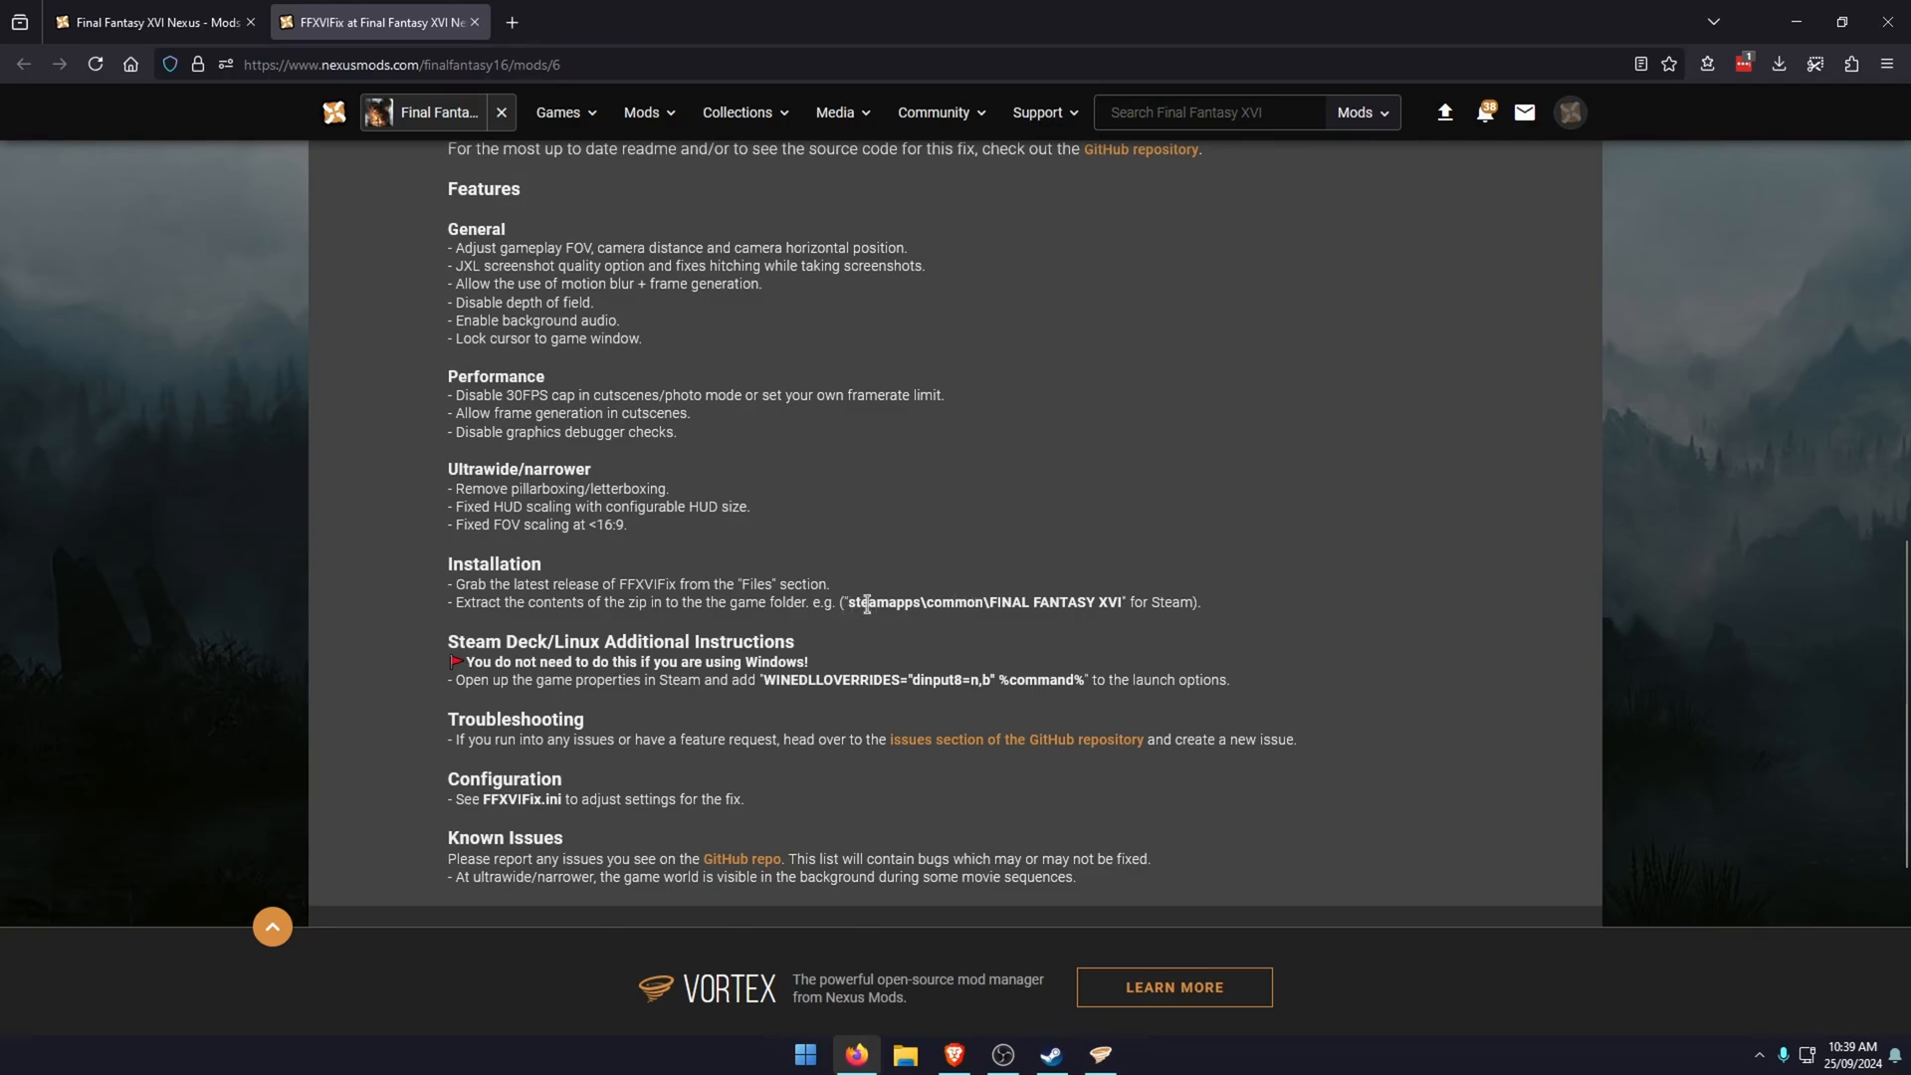
pyautogui.scroll(3)
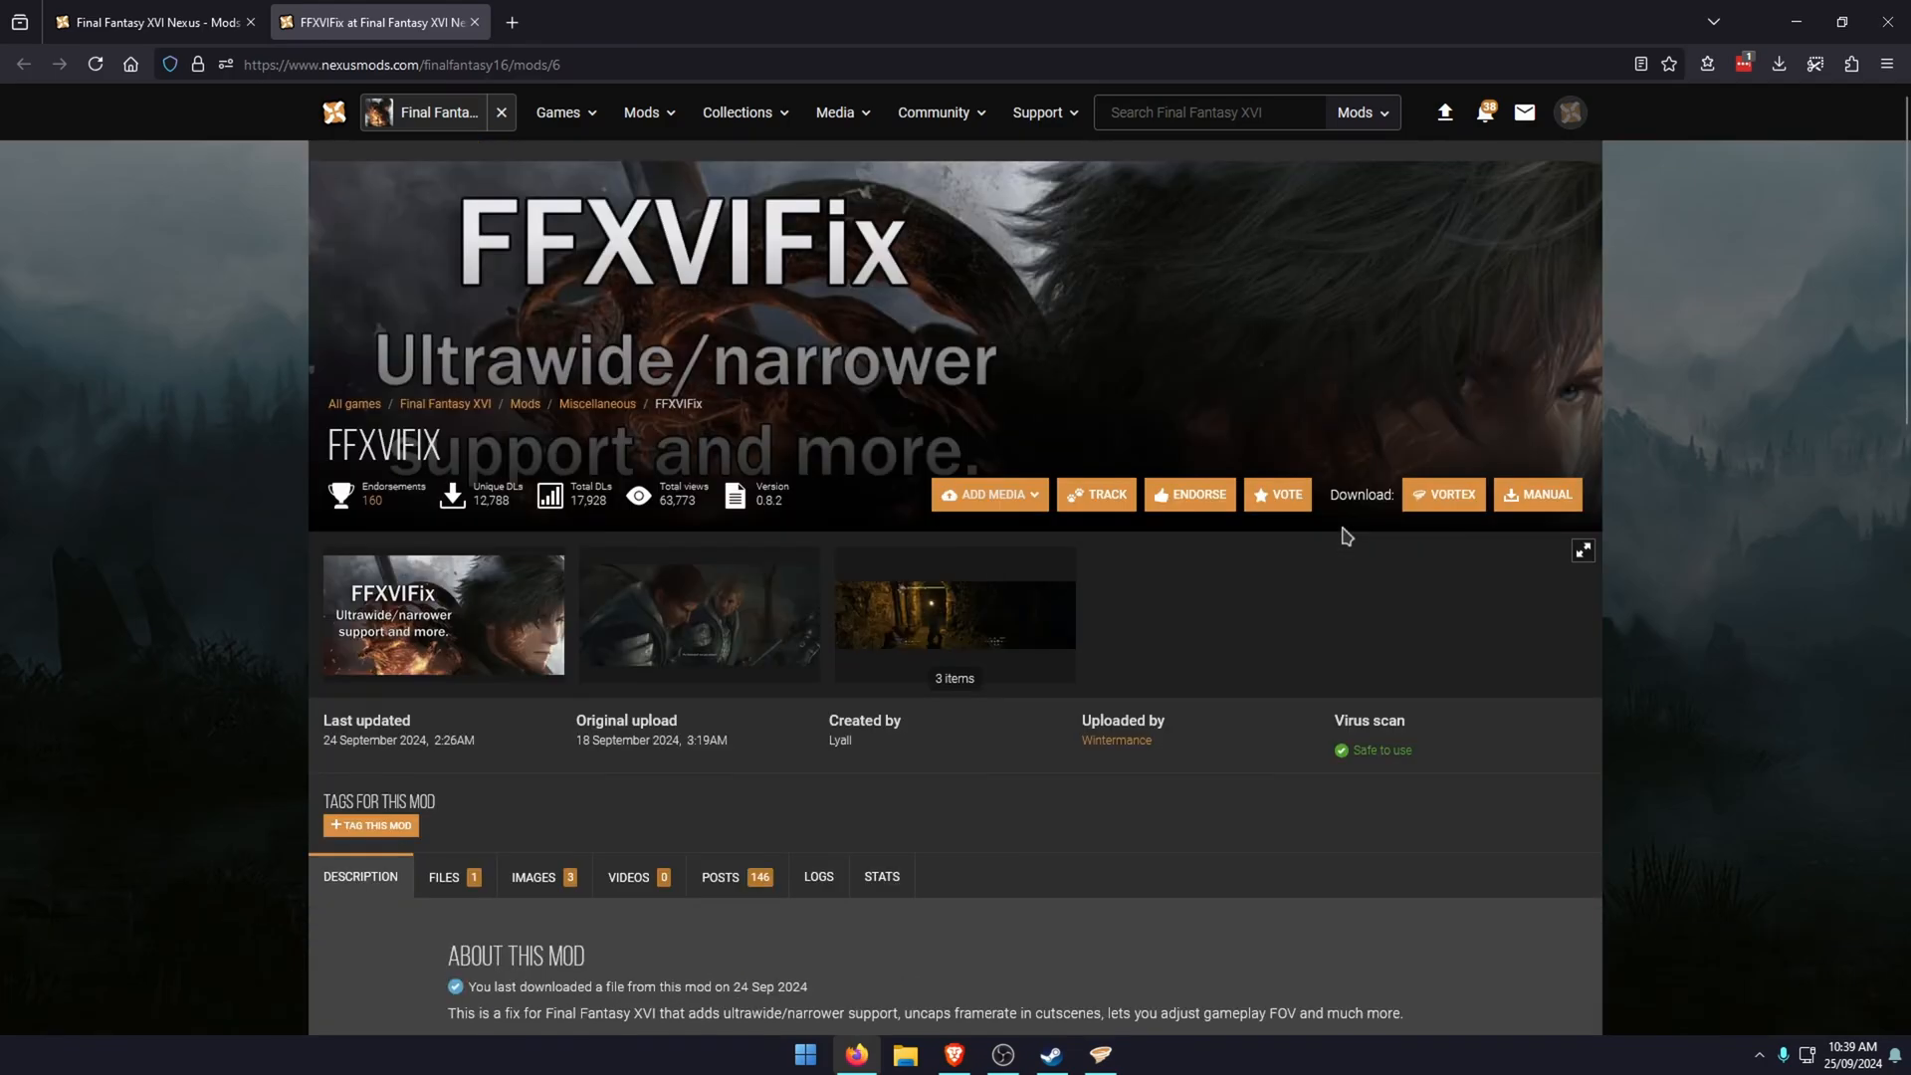
pyautogui.moveTo(1174, 916)
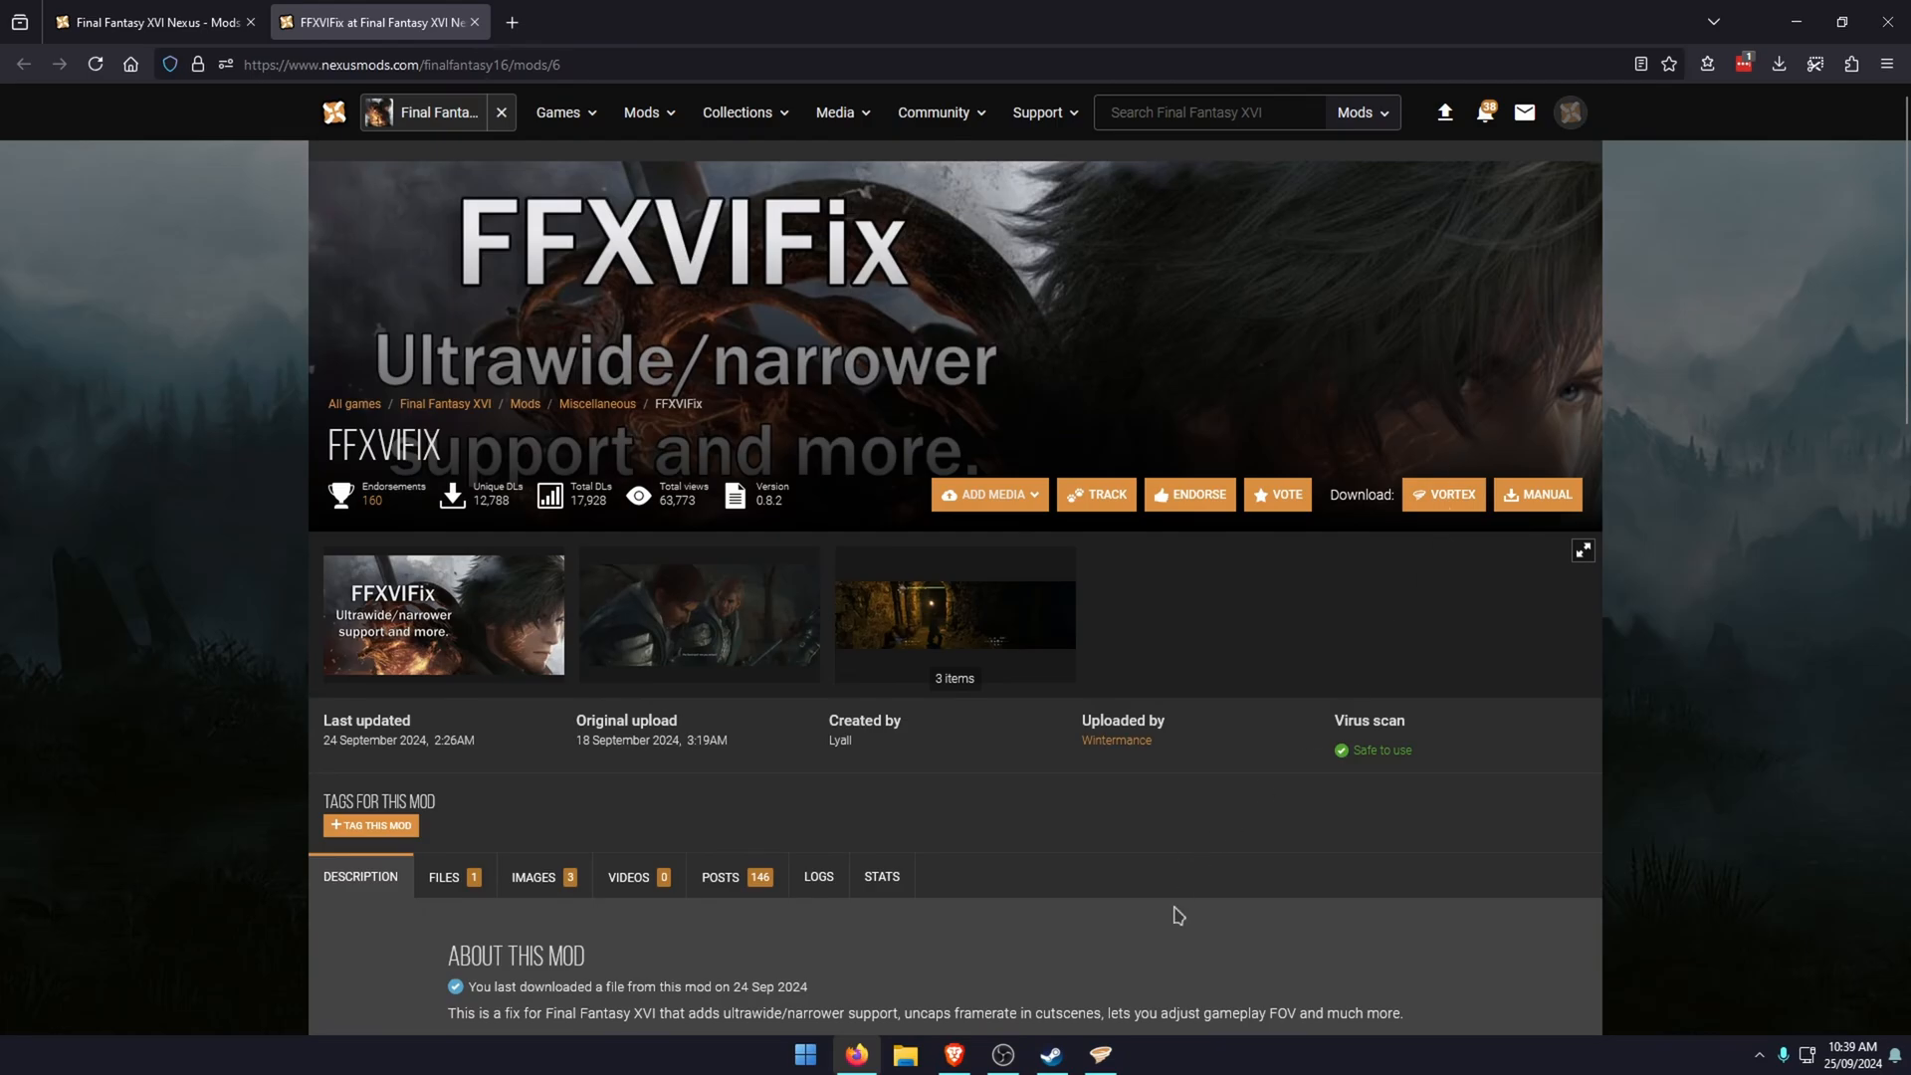
pyautogui.click(1098, 1054)
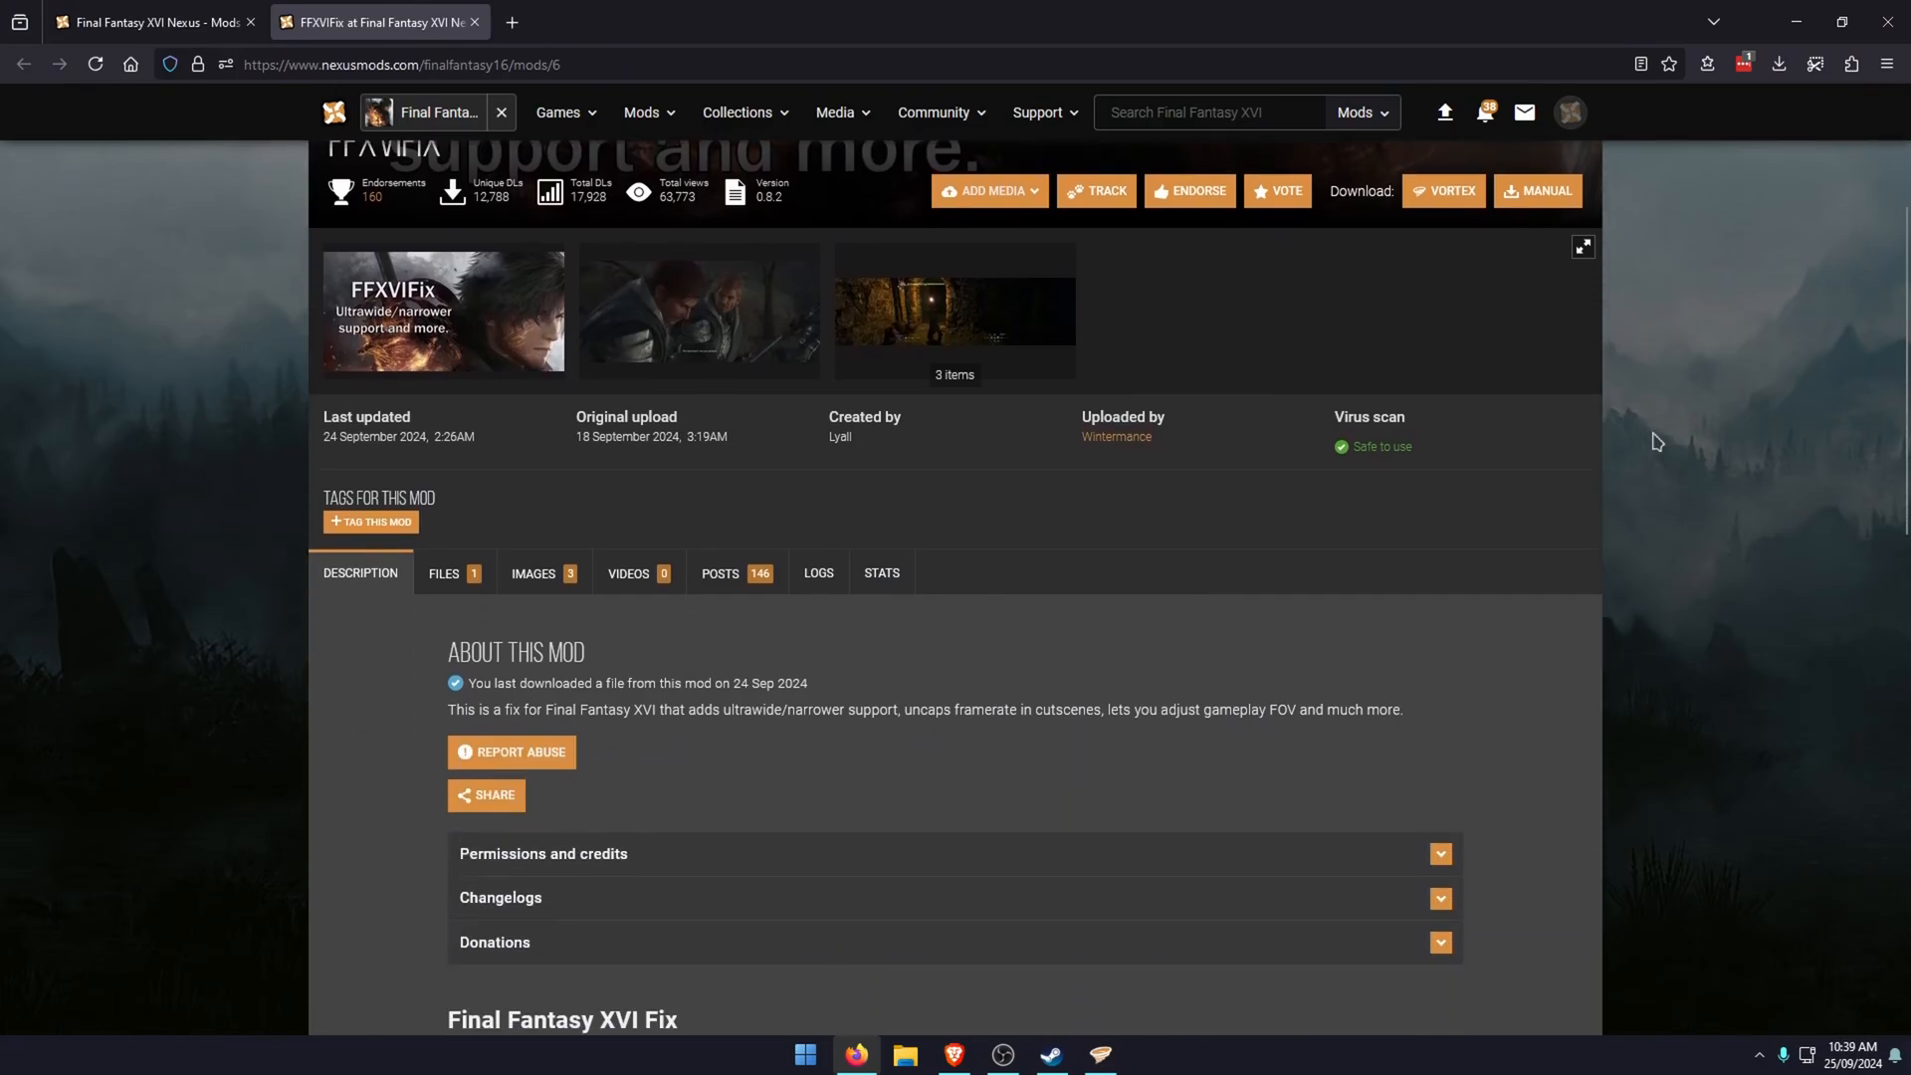
# Scroll to FFXVIFix Features and Installation, then minimise the browser, restore it, and minimise again.
pyautogui.scroll(-3)
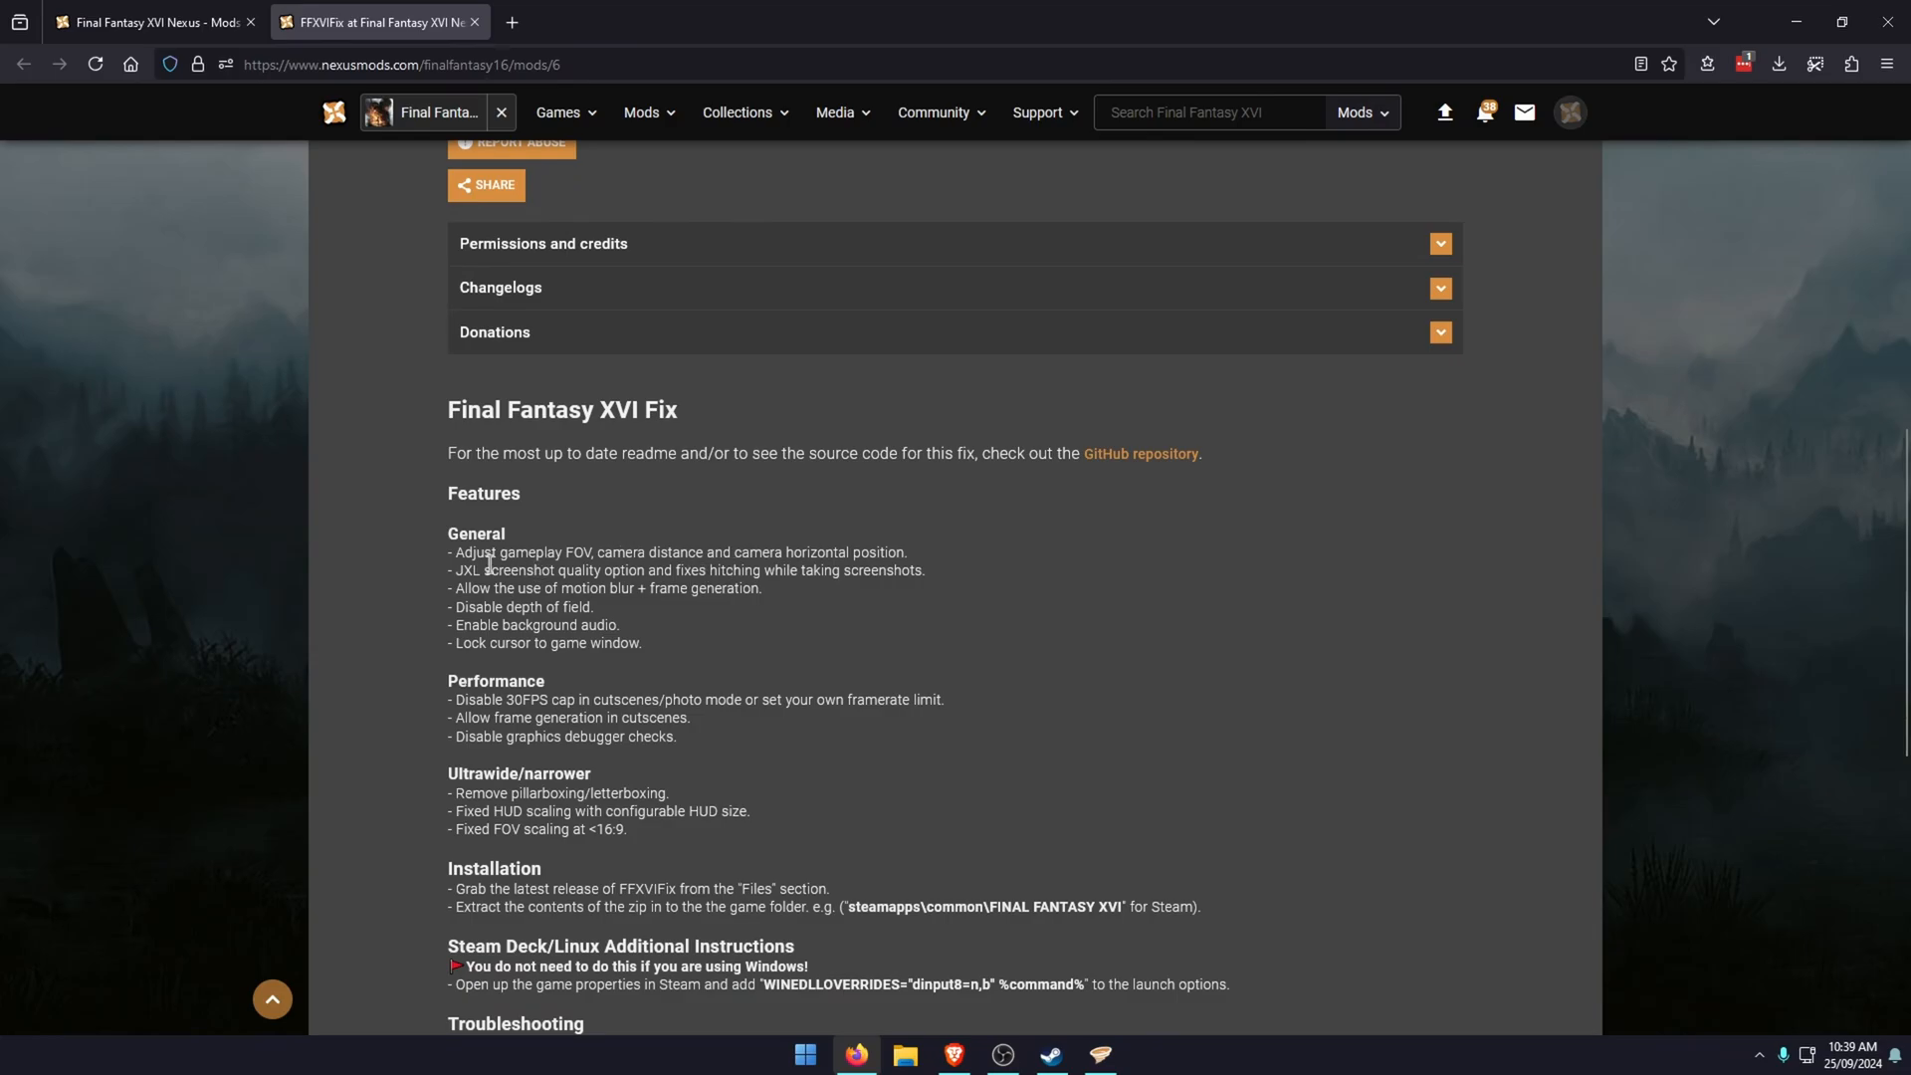
pyautogui.moveTo(710, 658)
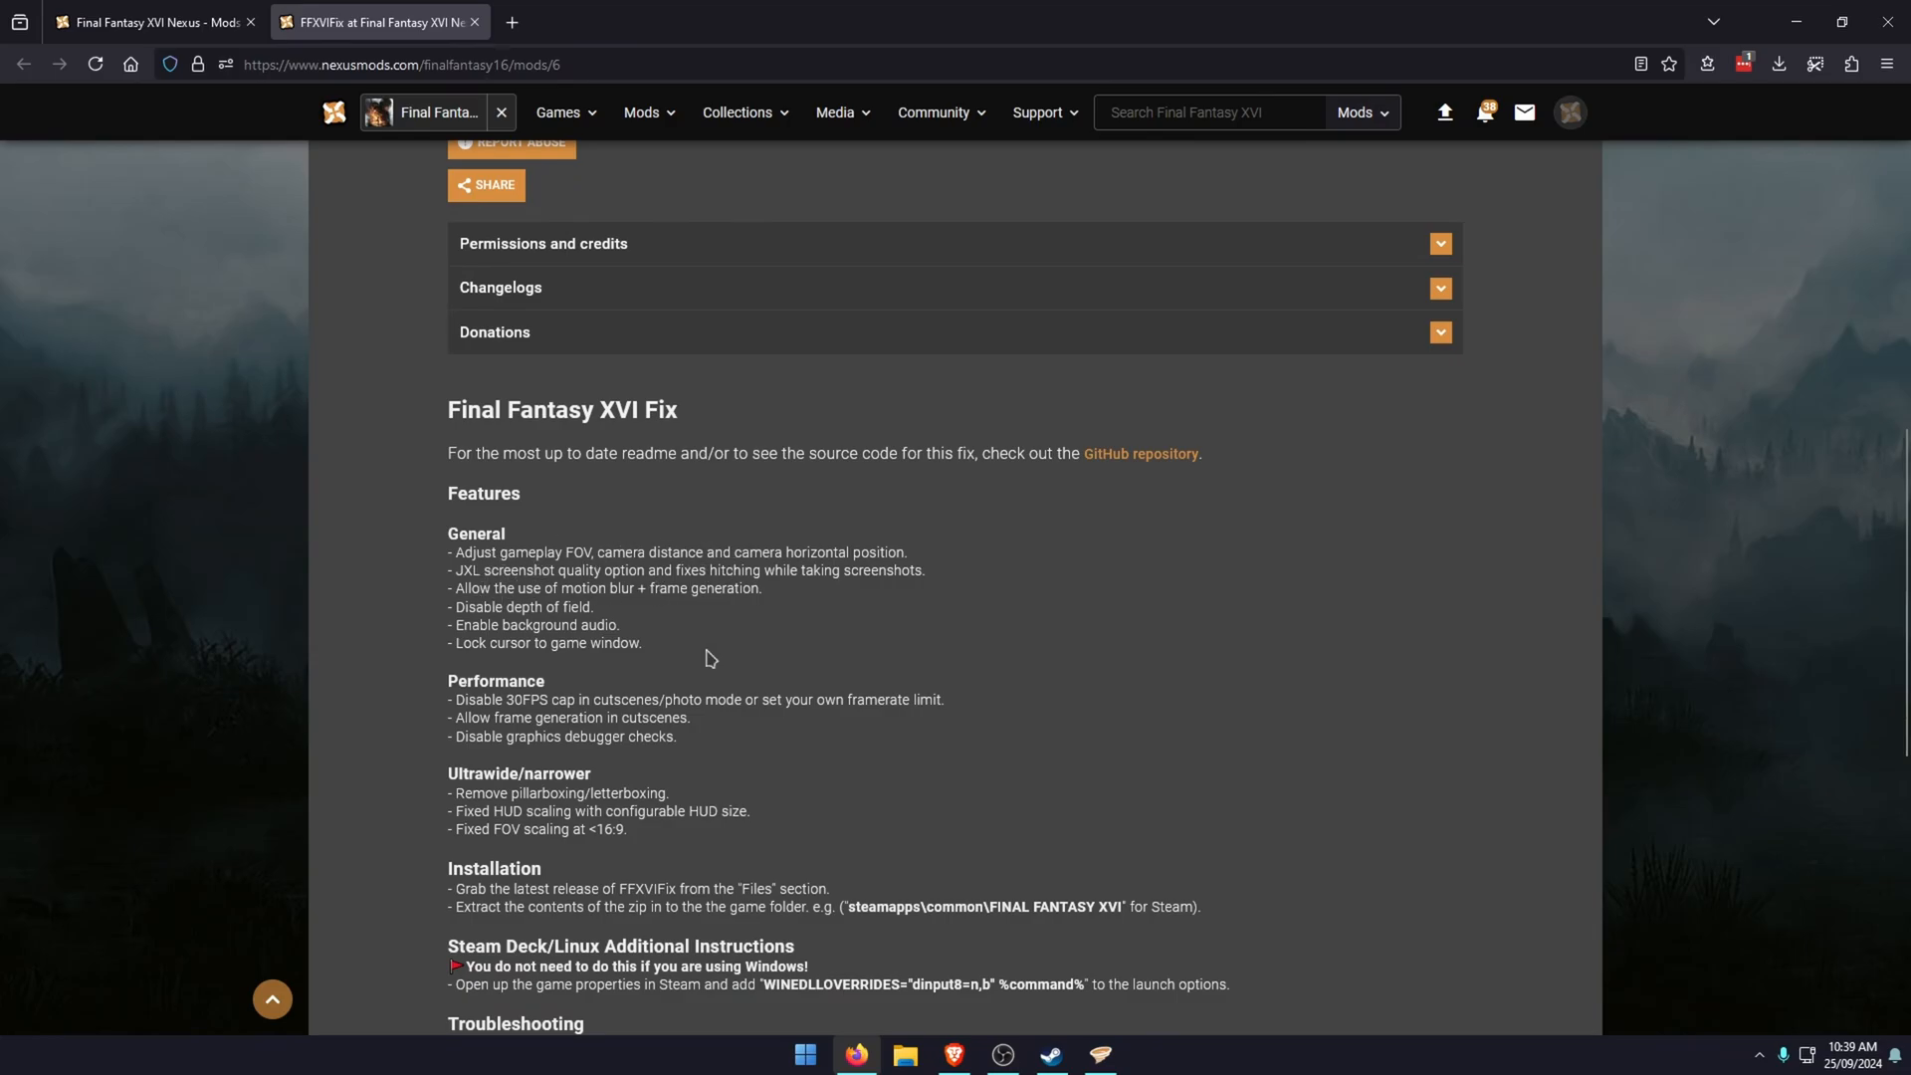
pyautogui.moveTo(992, 574)
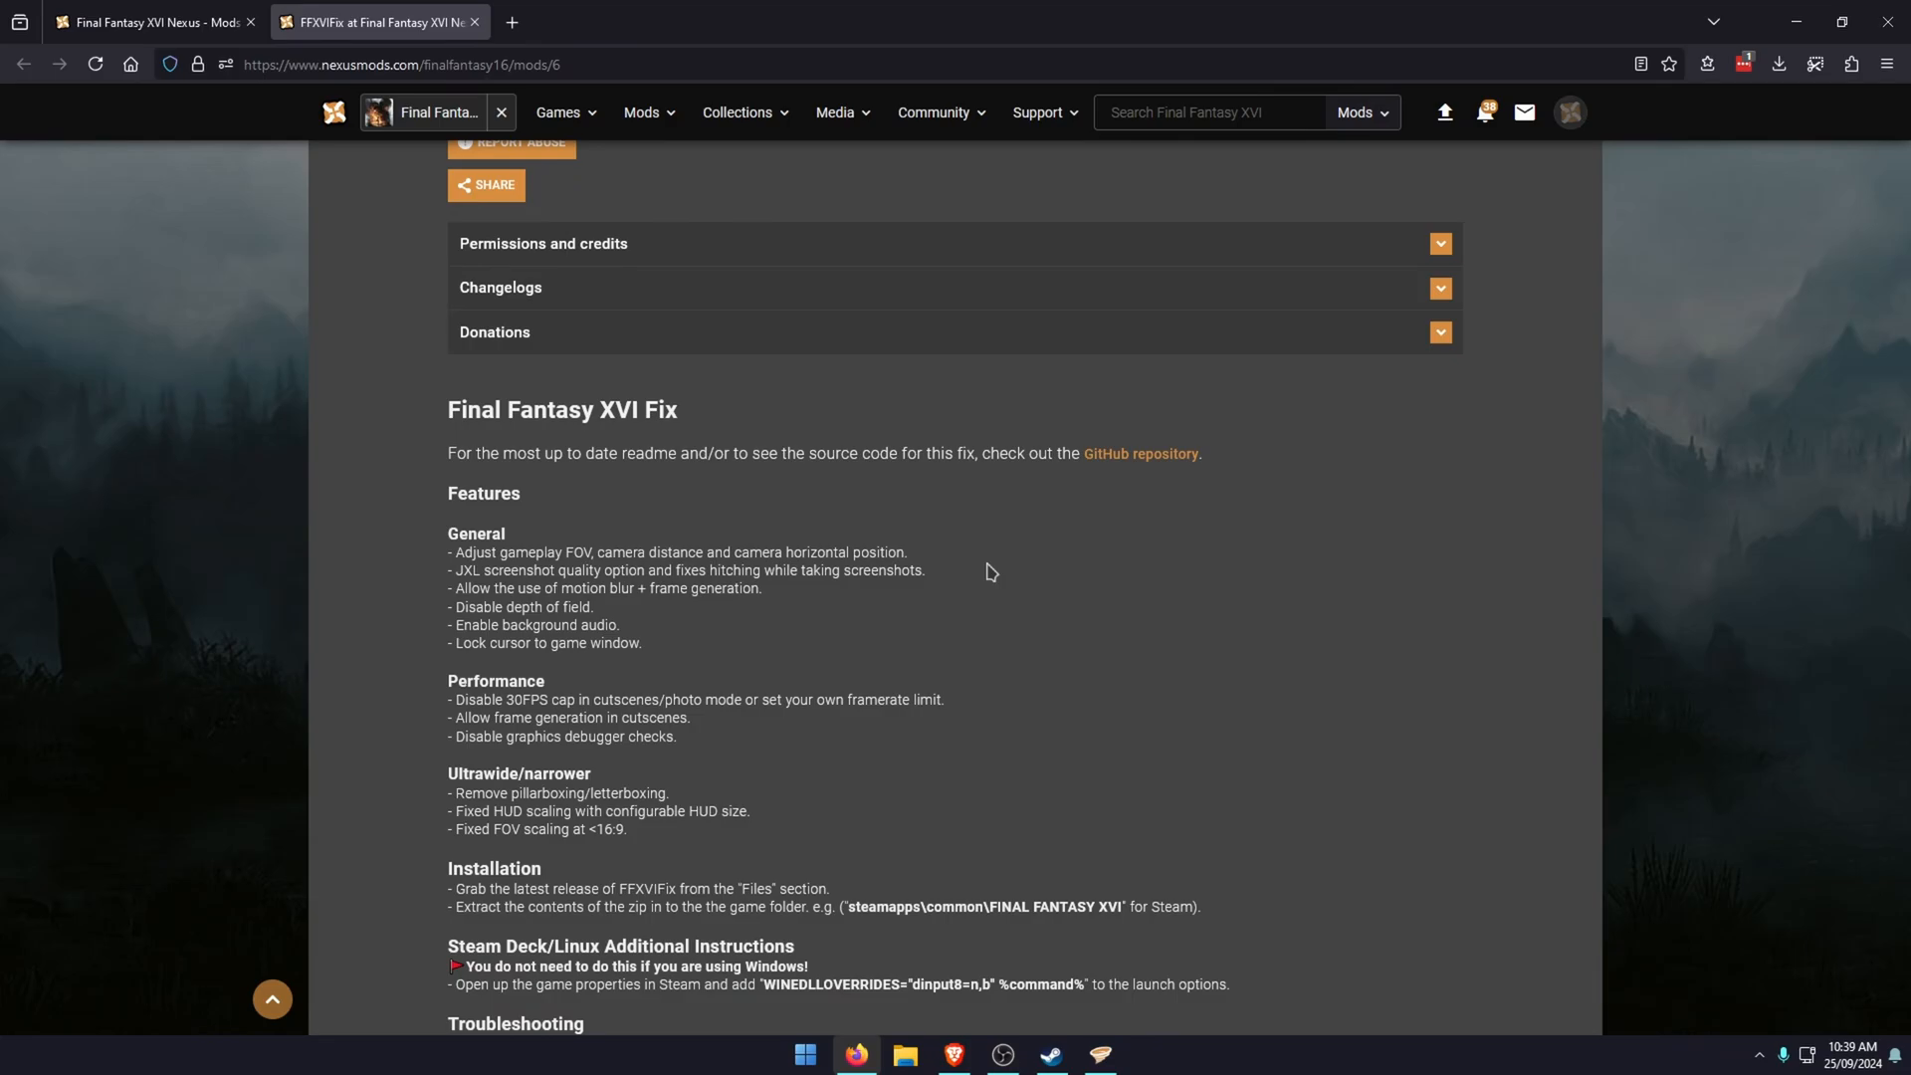
pyautogui.moveTo(952, 606)
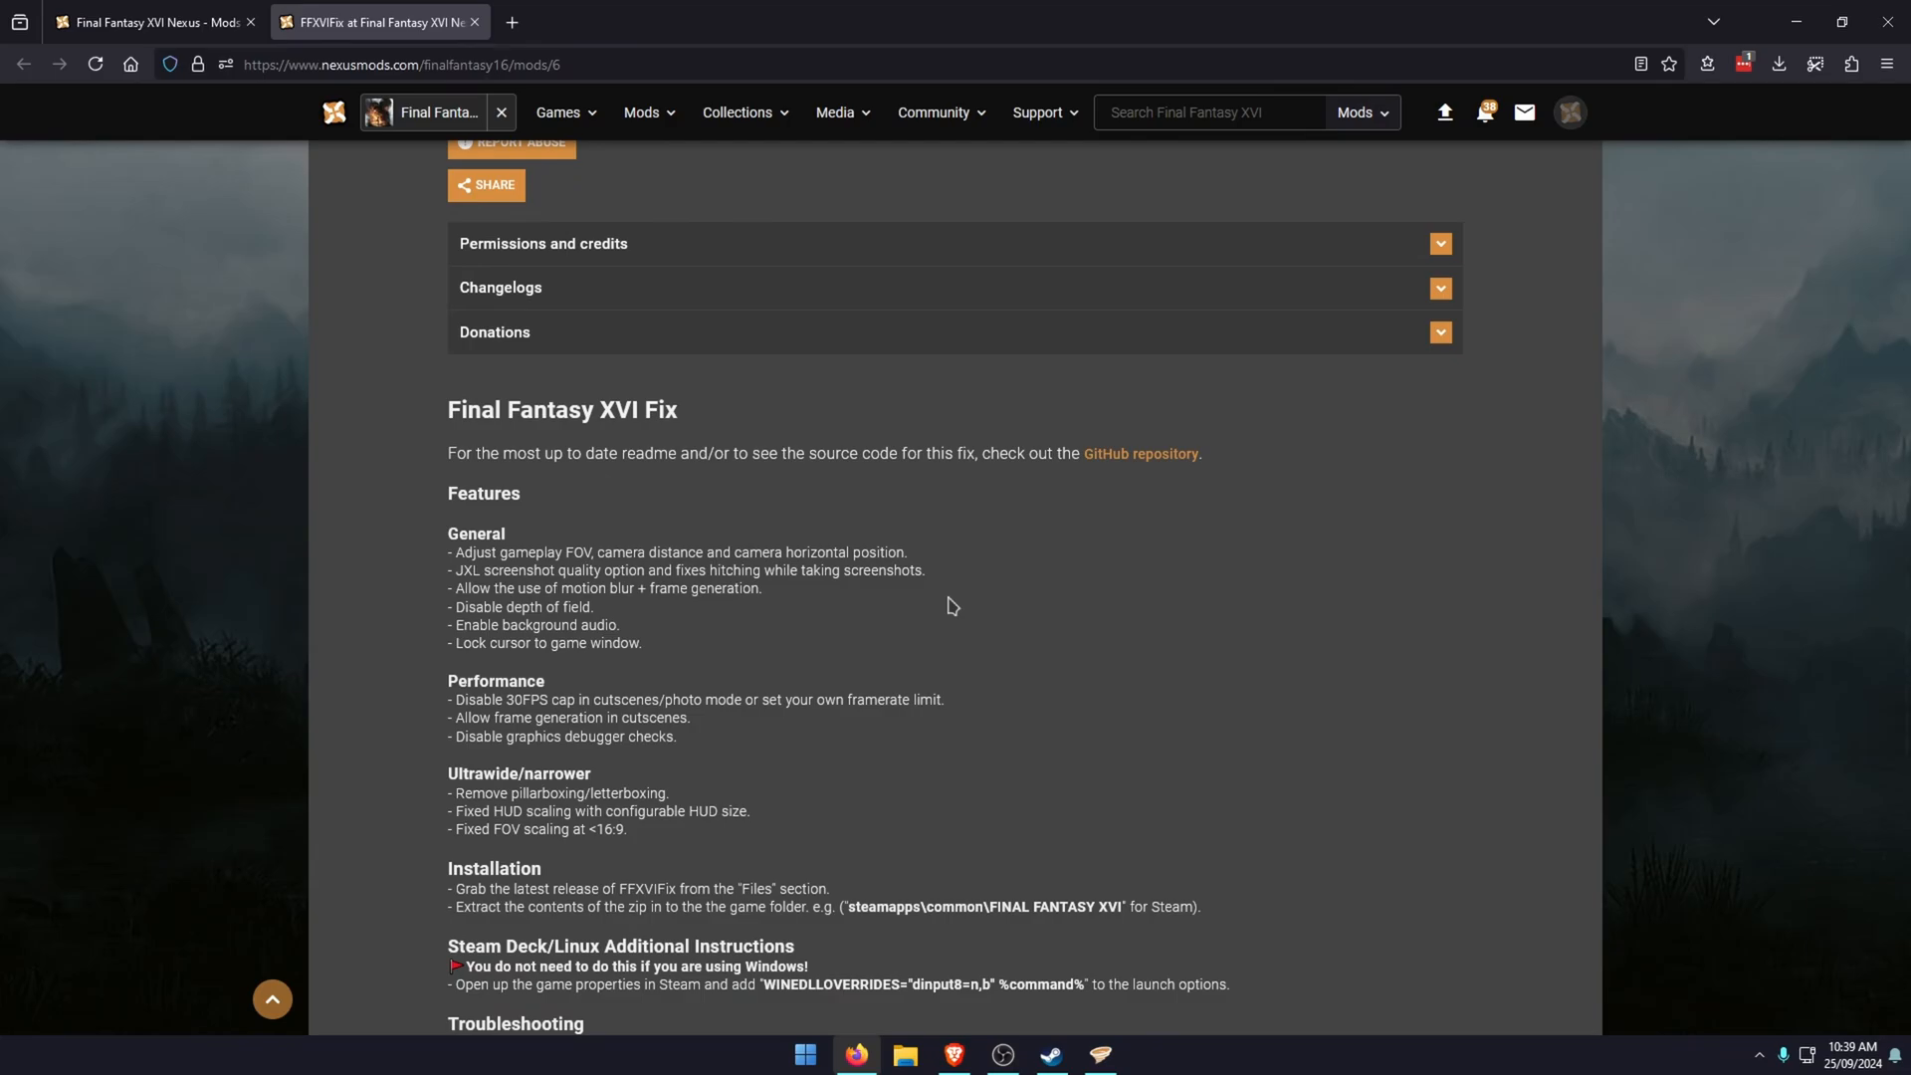
pyautogui.moveTo(512, 699)
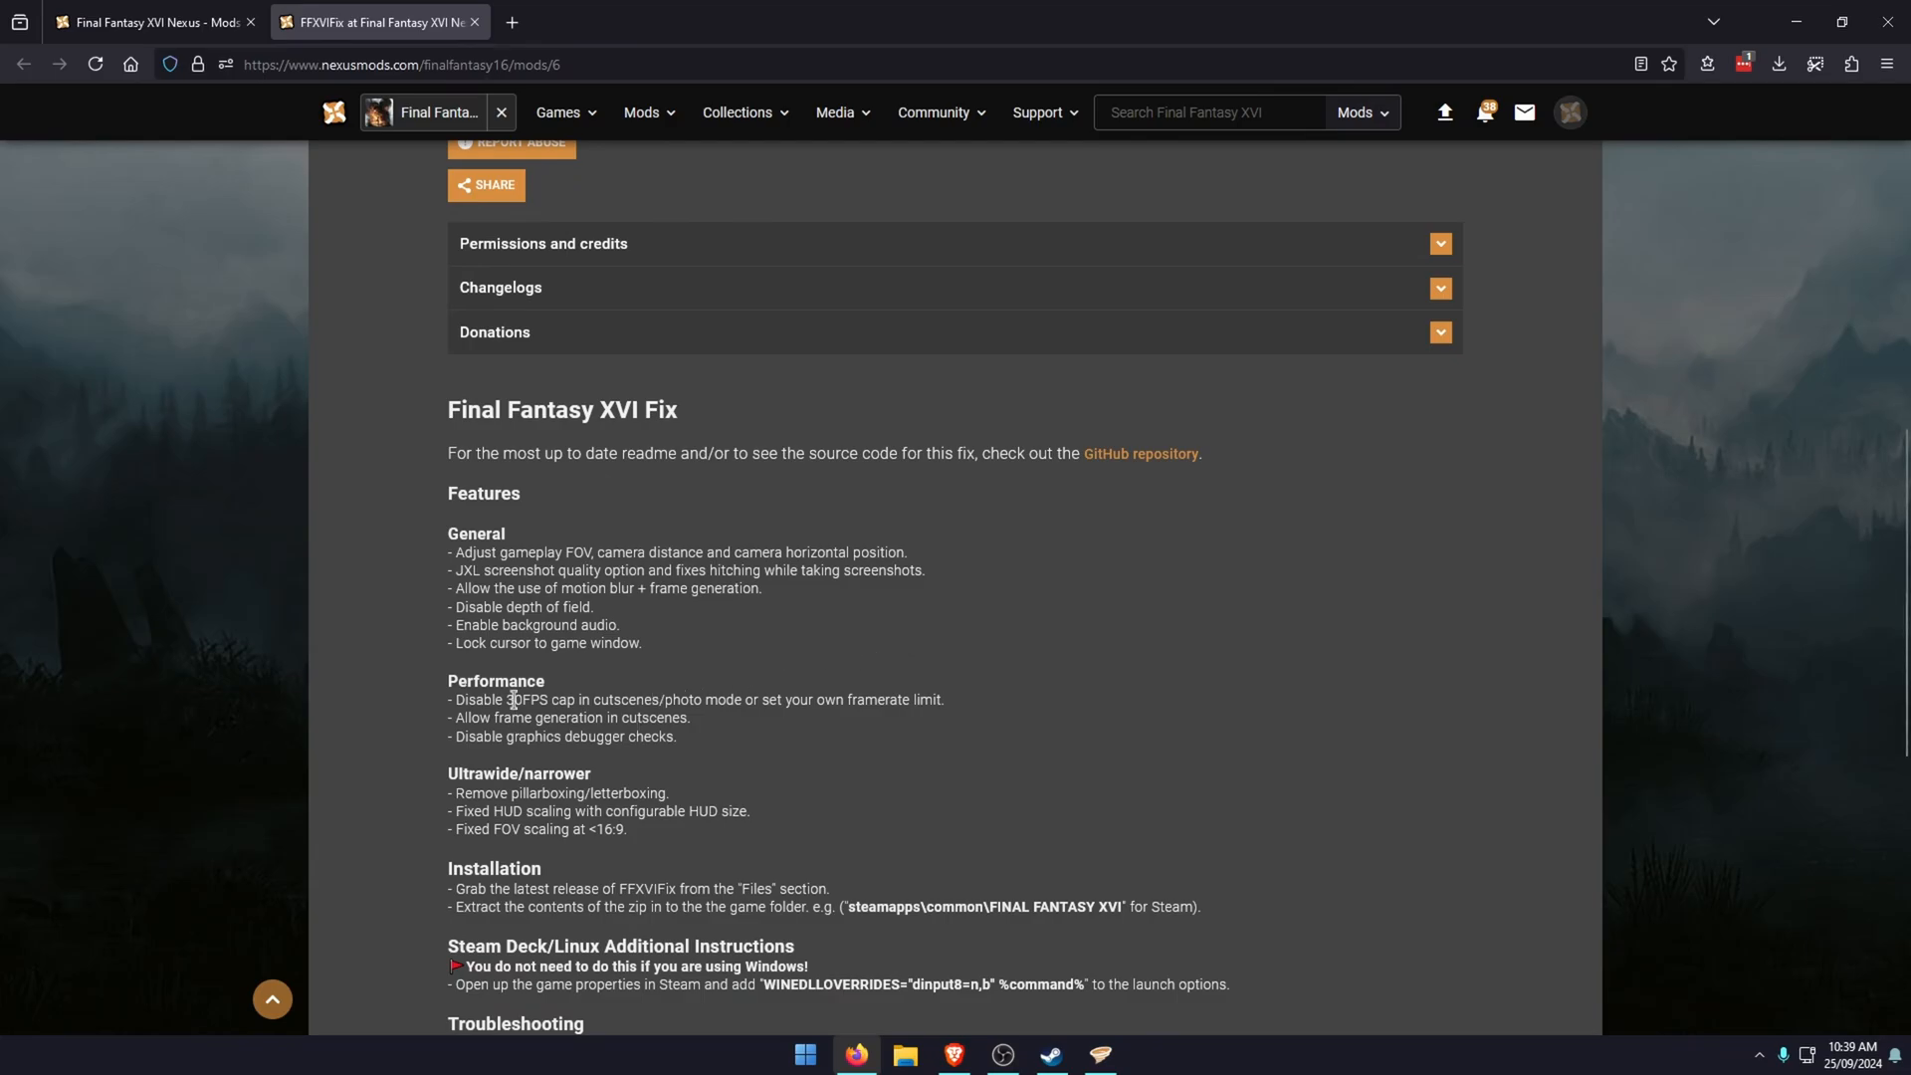
pyautogui.moveTo(816, 744)
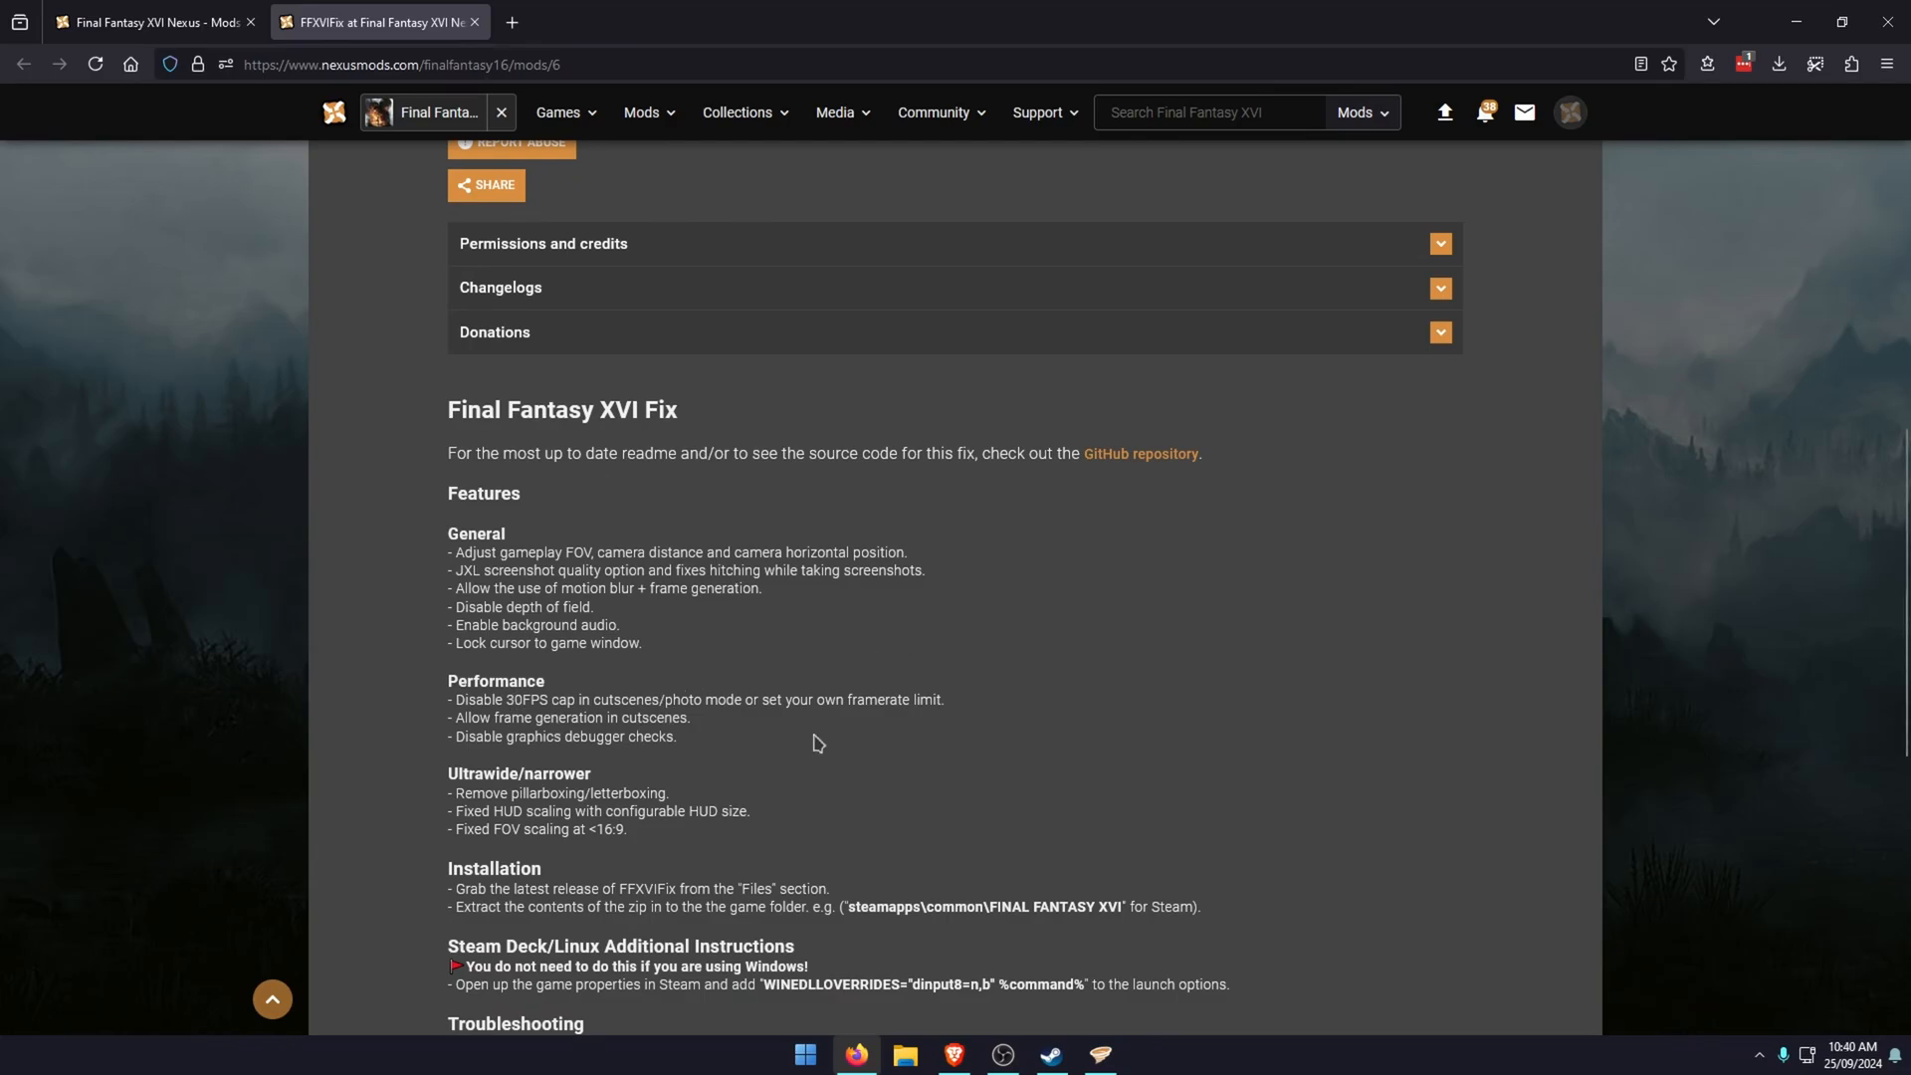
pyautogui.moveTo(902, 737)
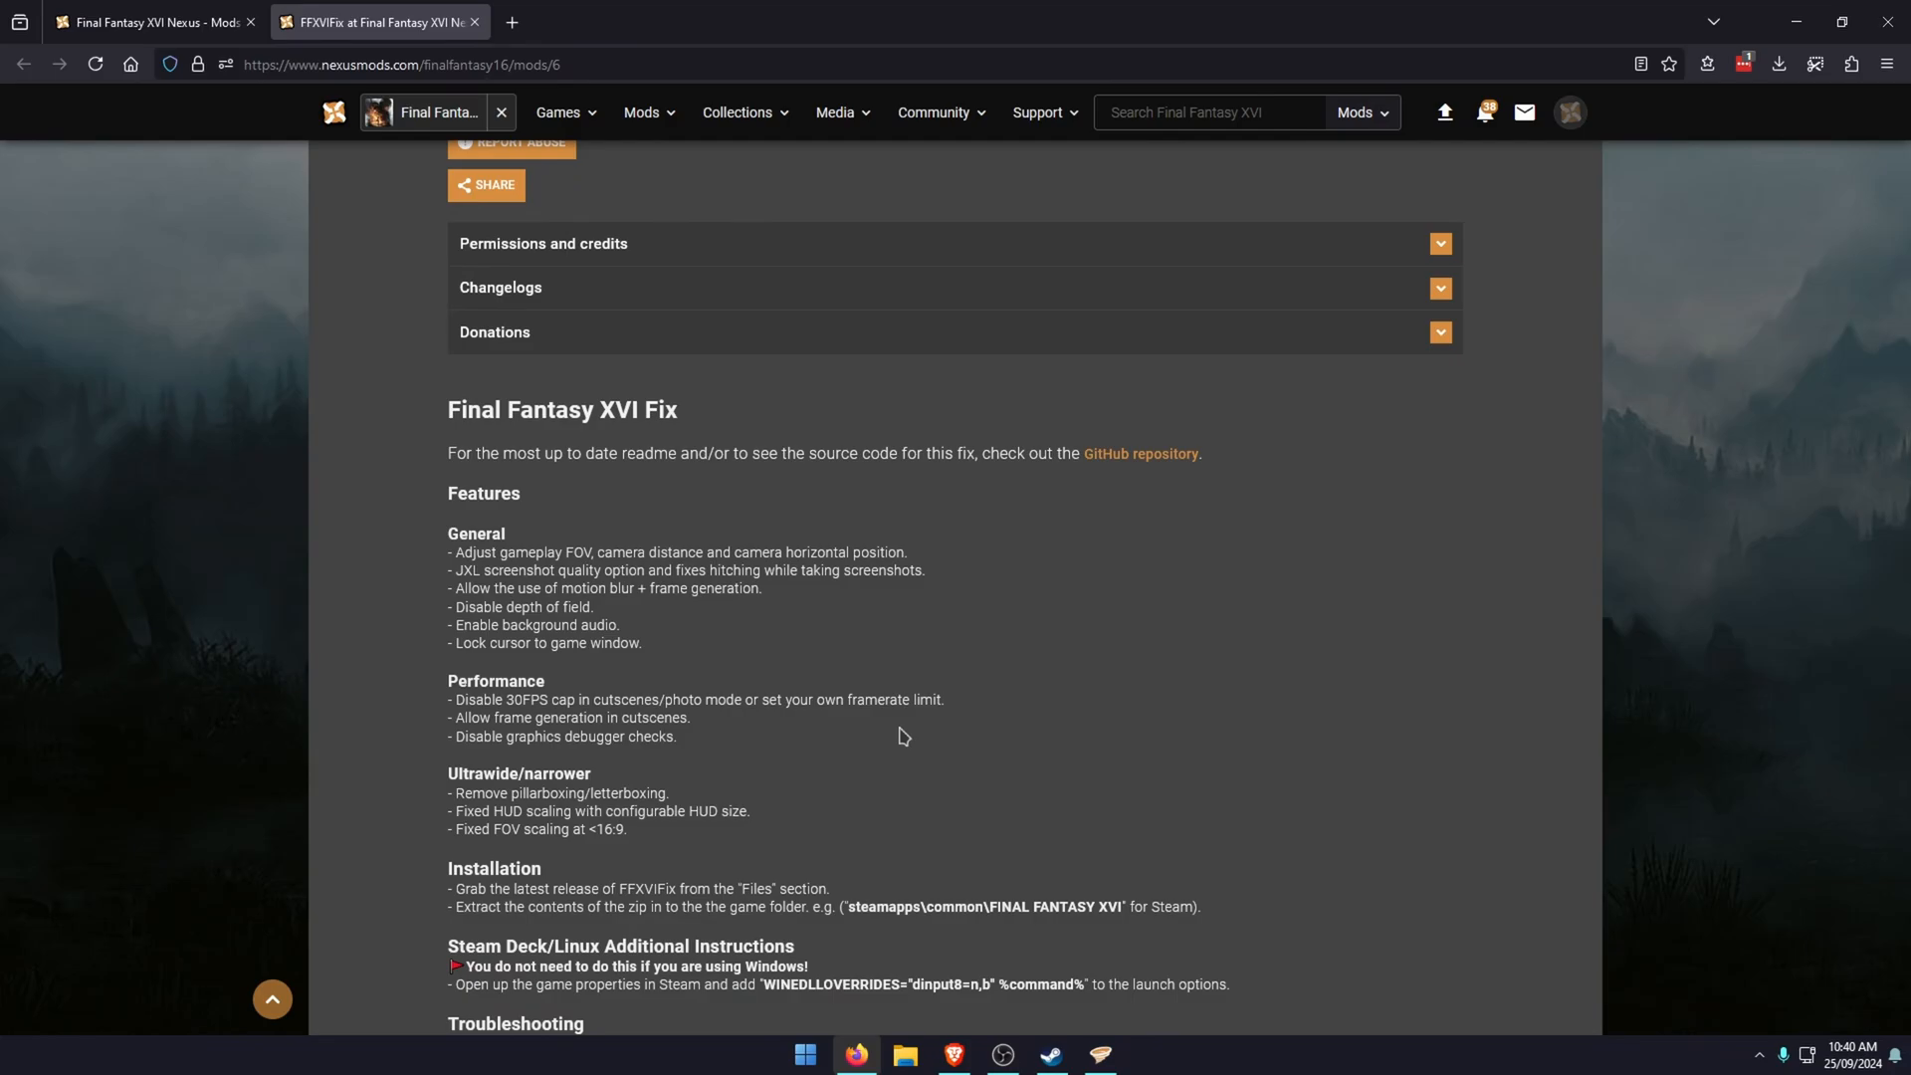
pyautogui.moveTo(1752, 21)
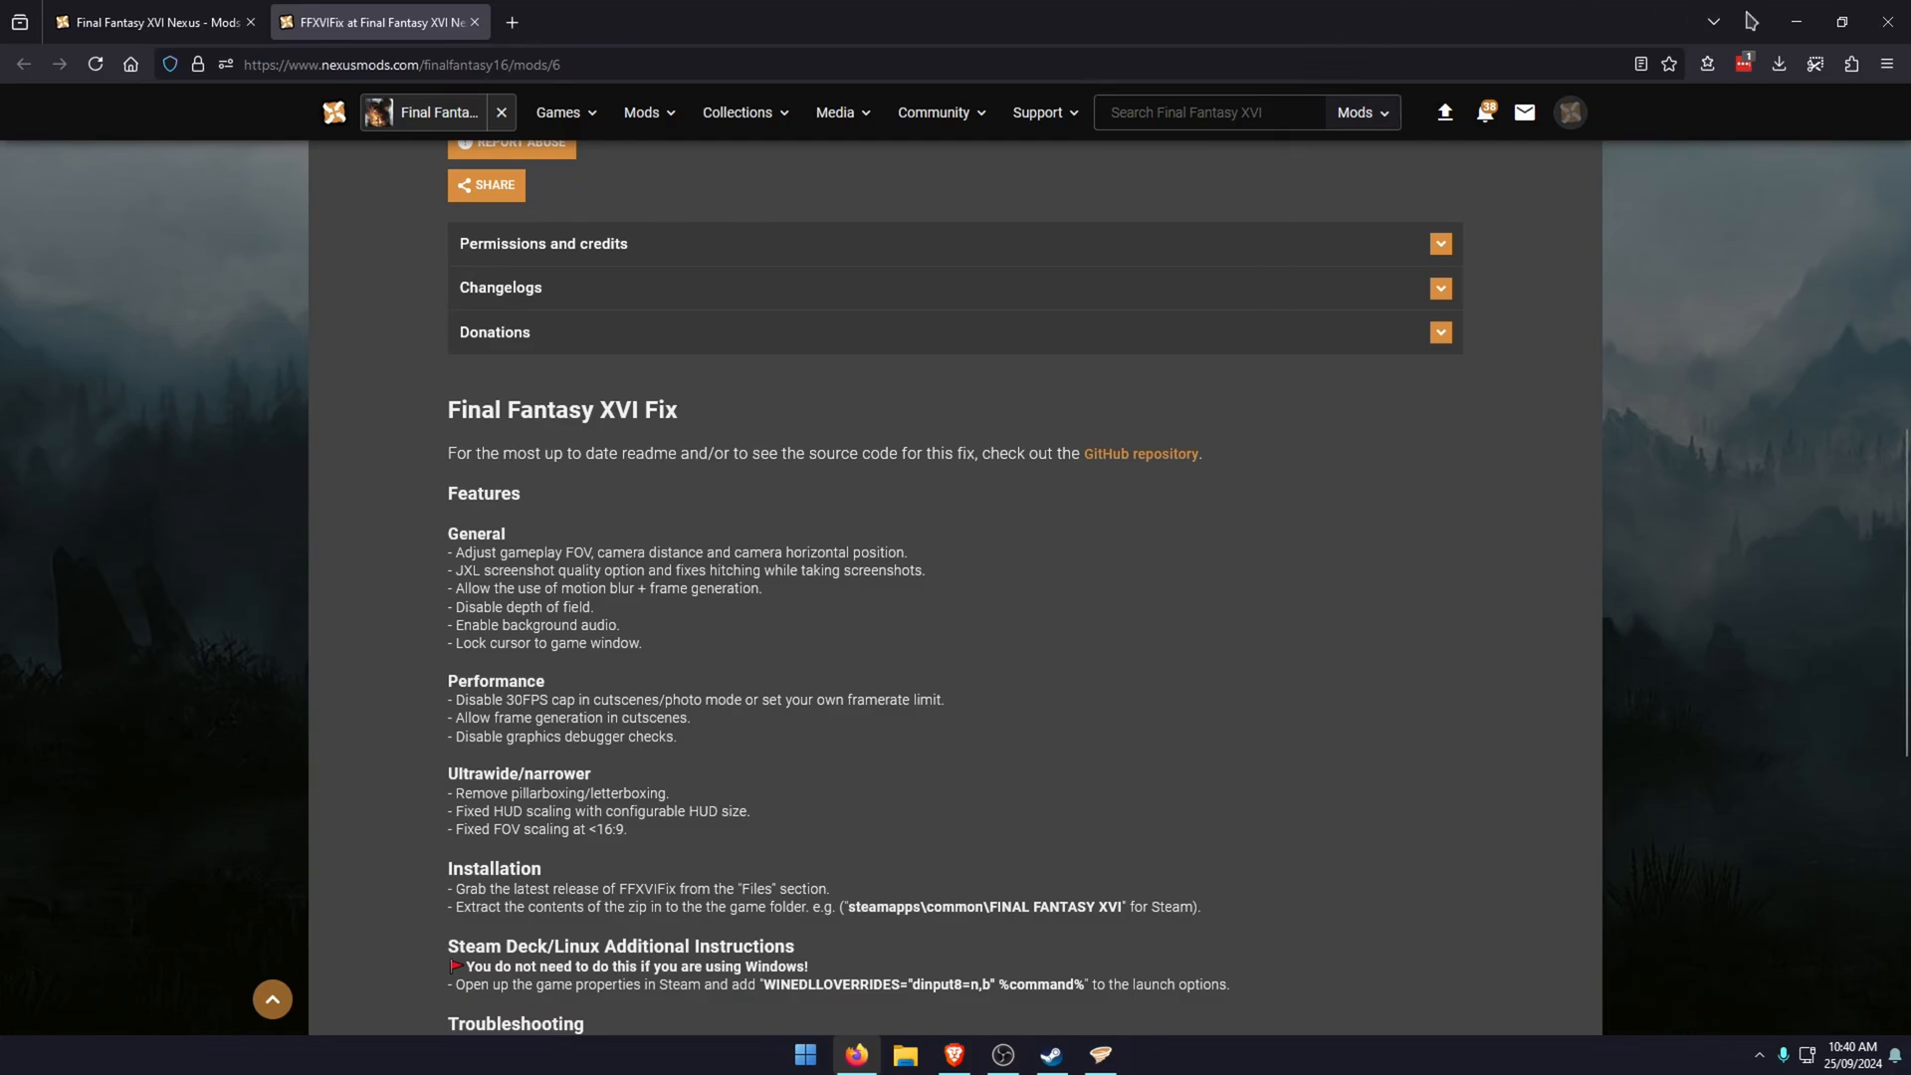
pyautogui.moveTo(1796, 22)
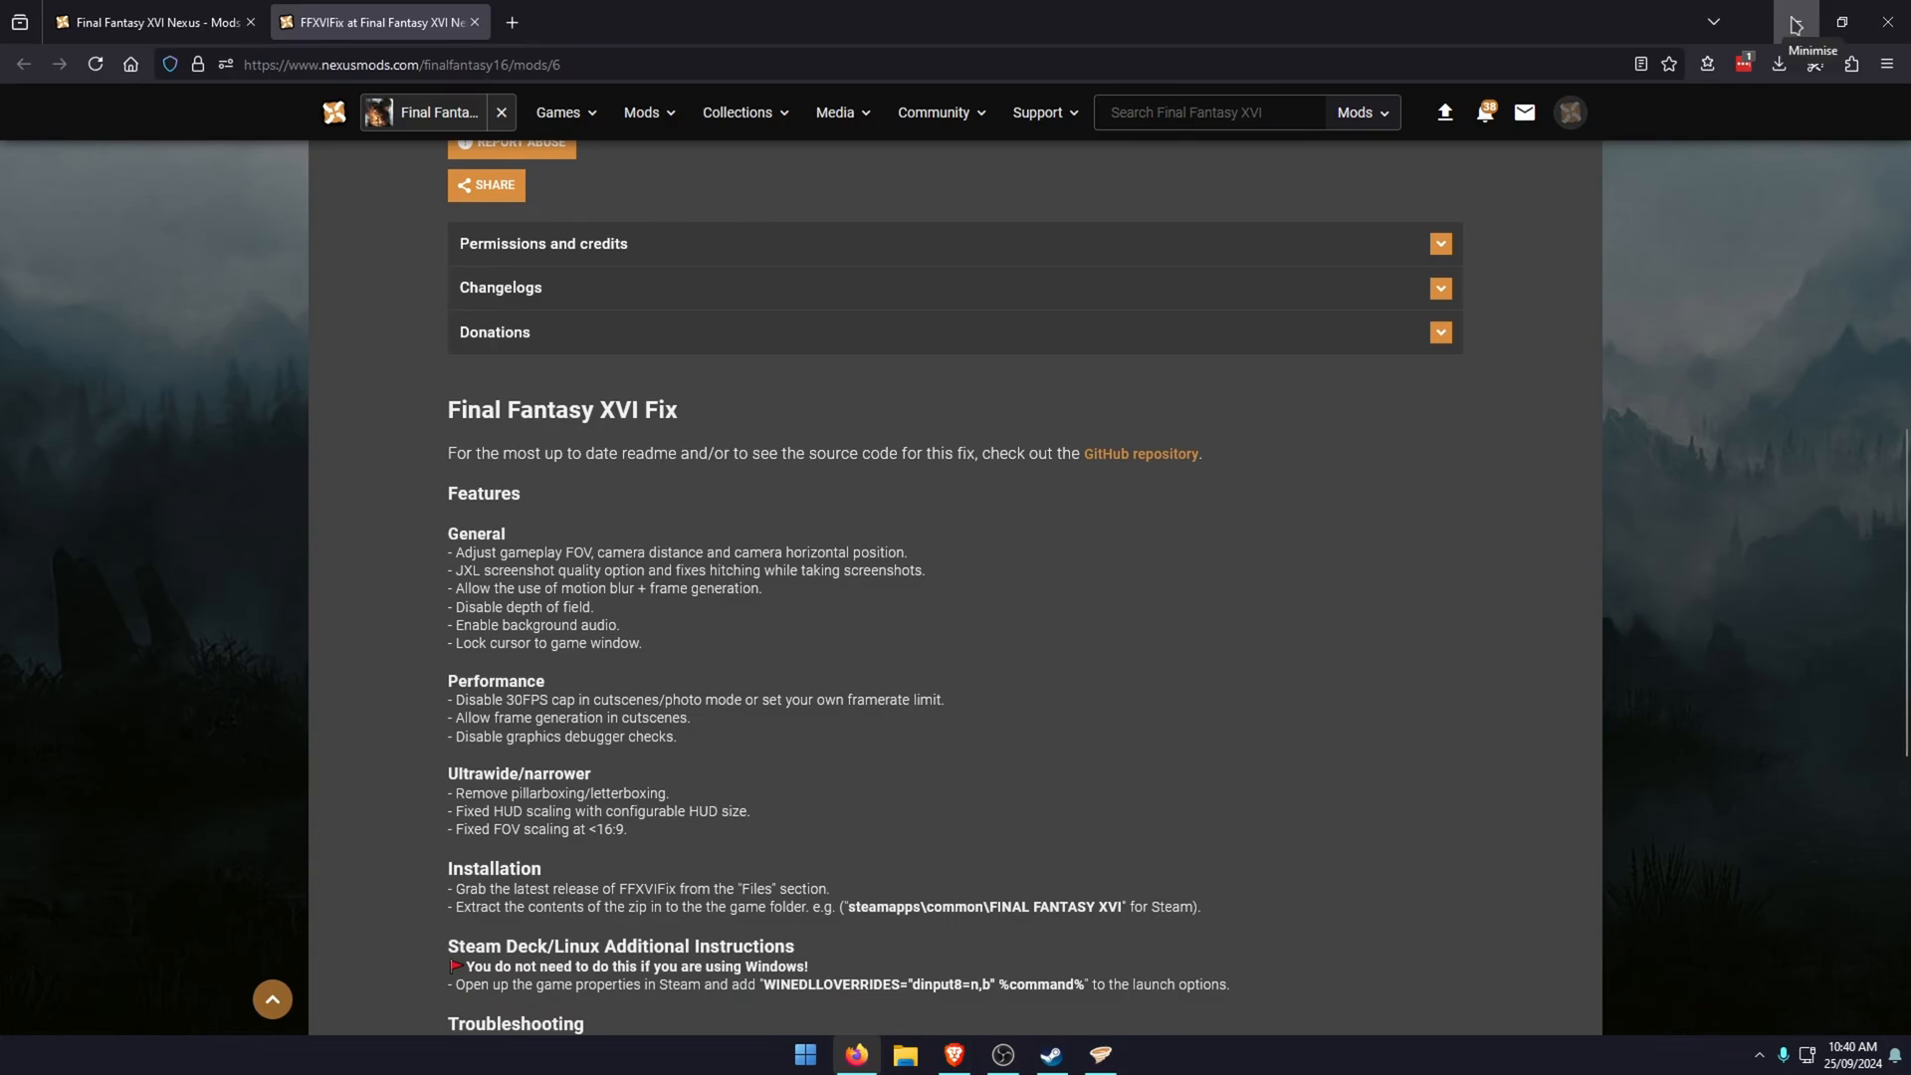
pyautogui.click(1793, 22)
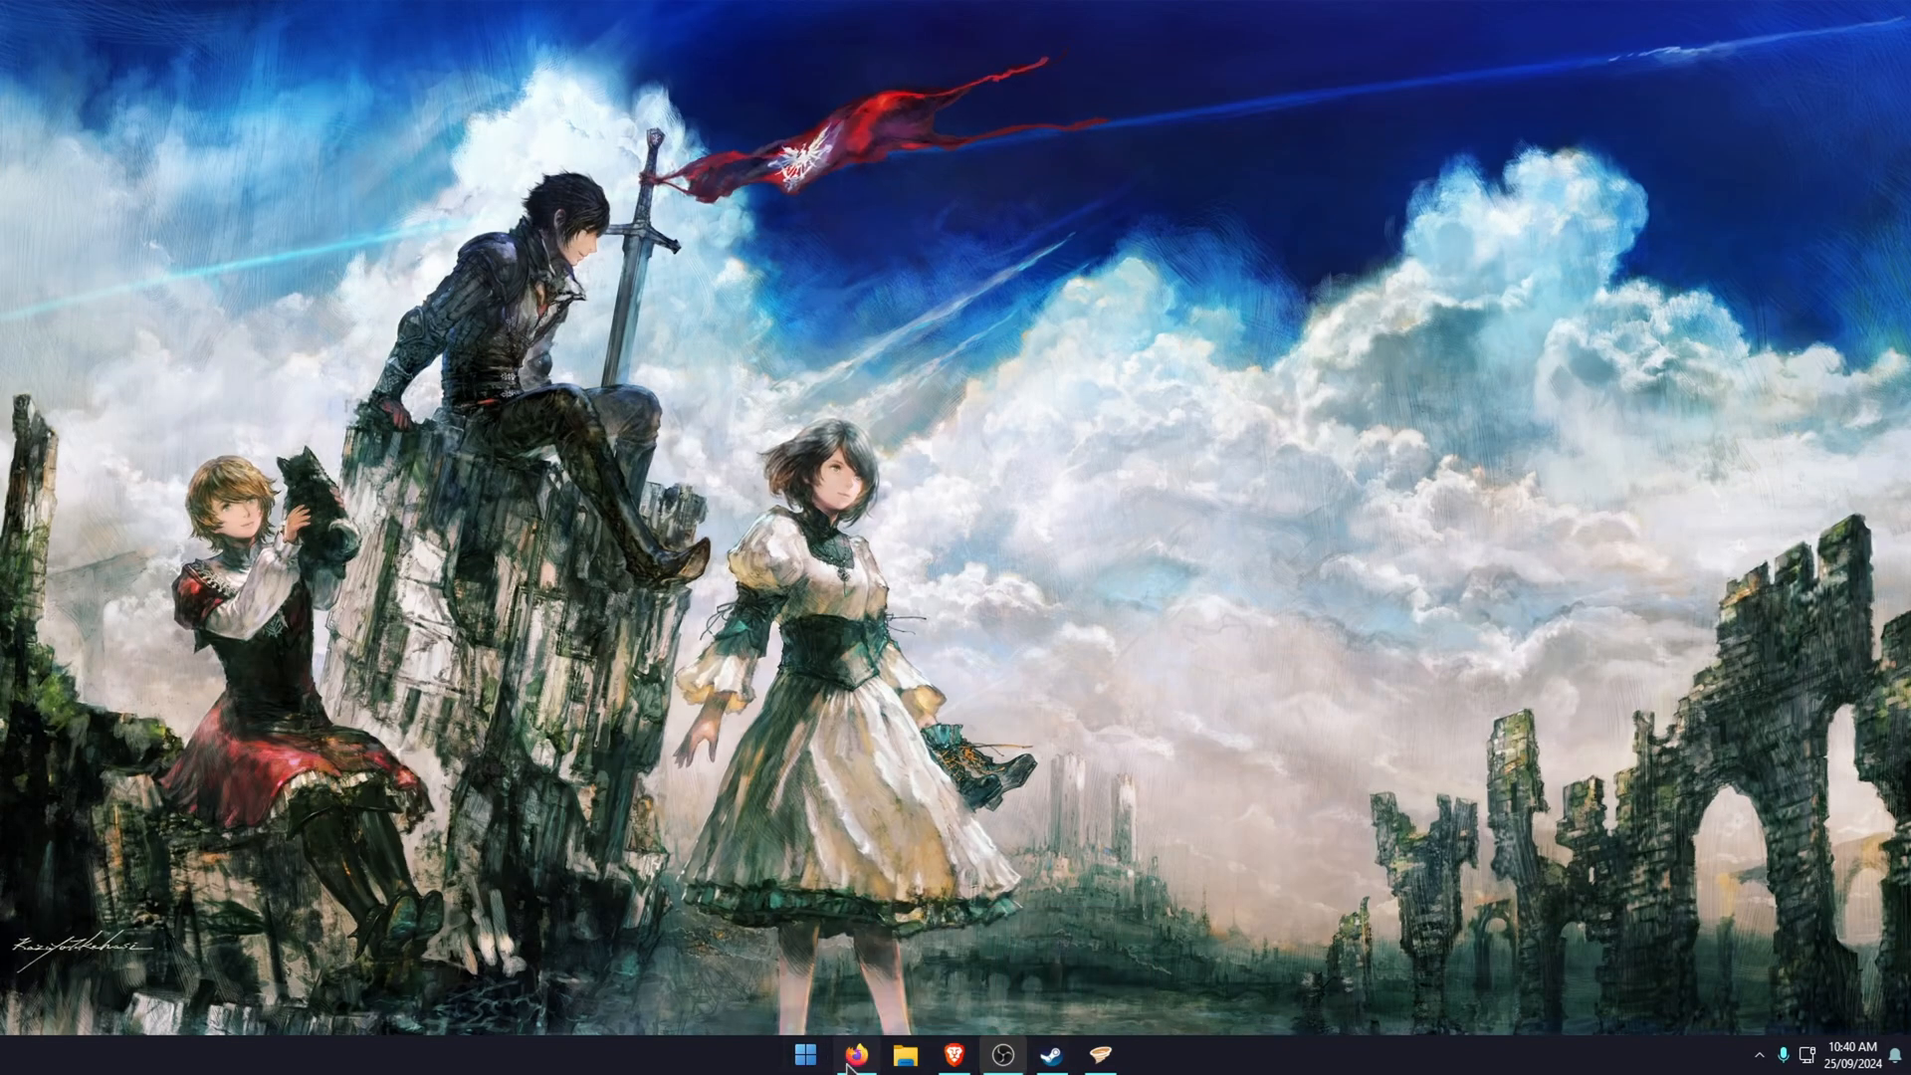
pyautogui.click(853, 1054)
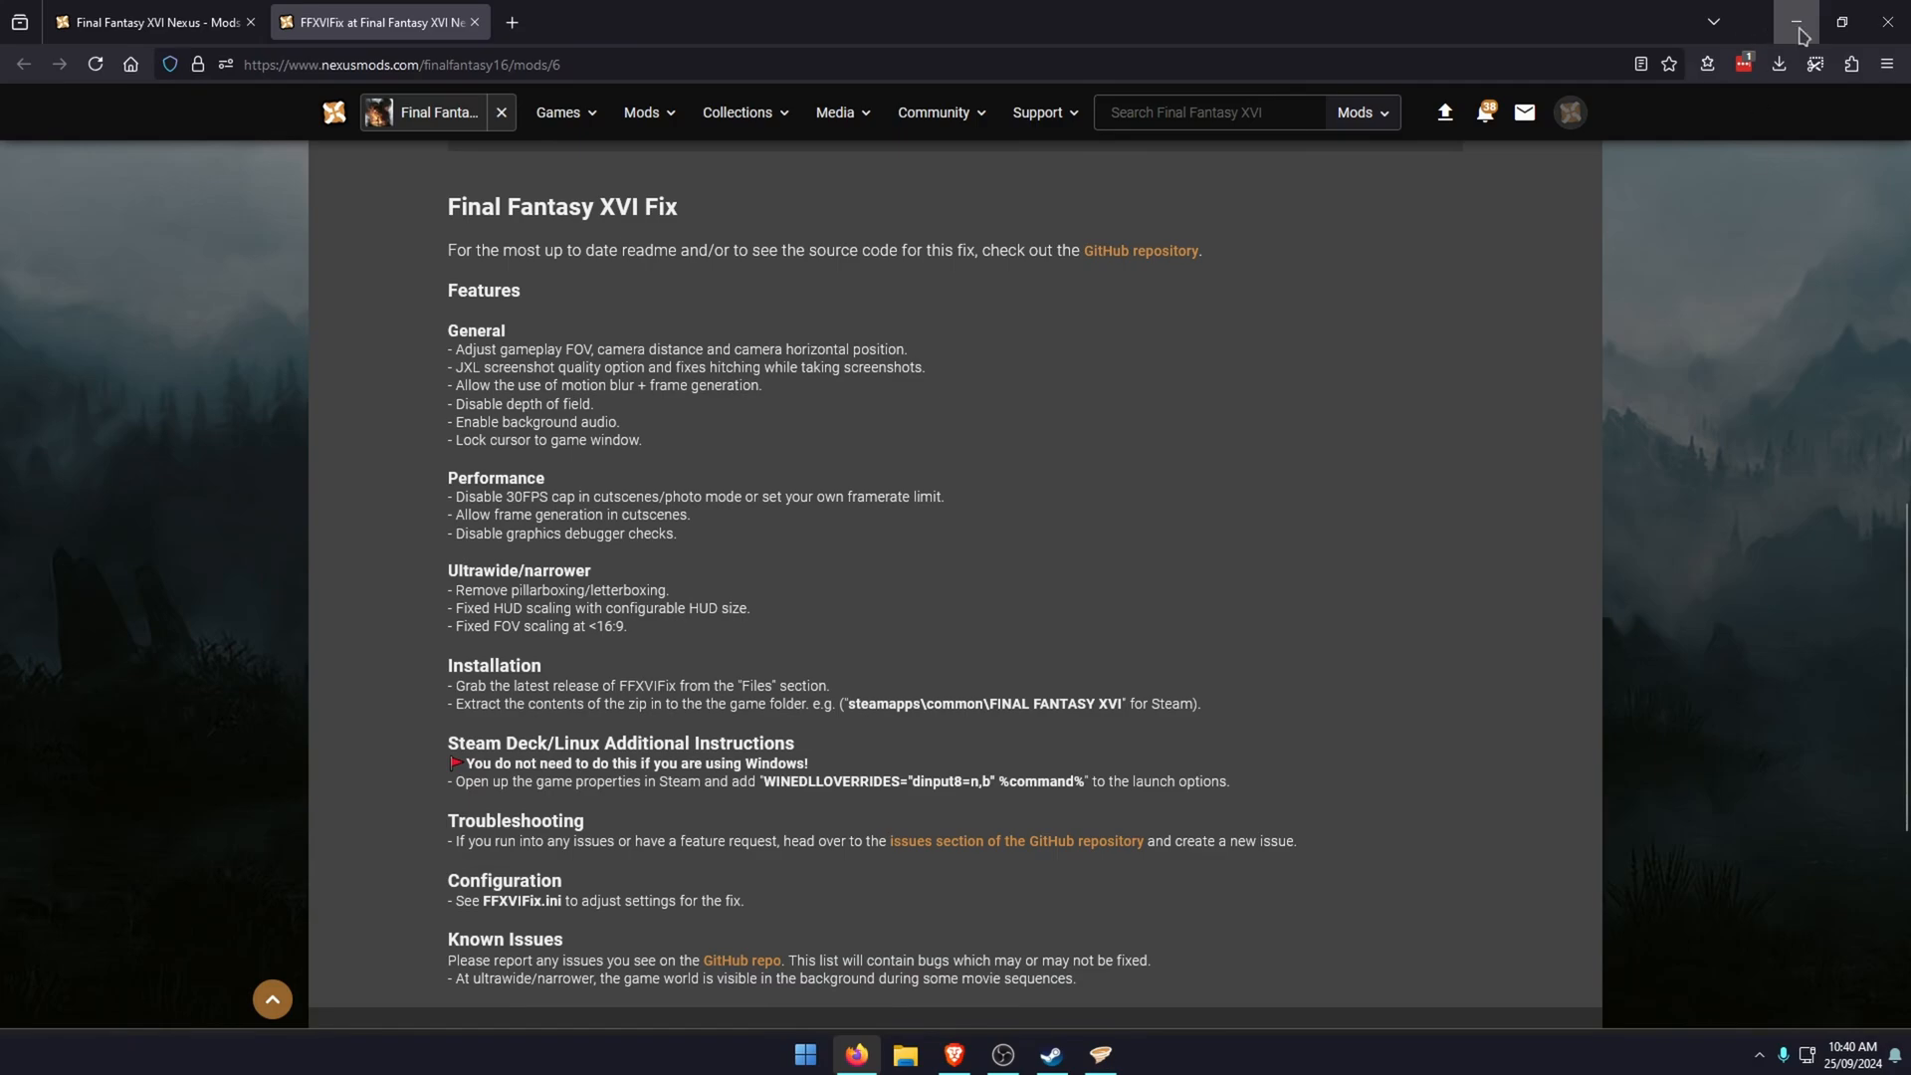
pyautogui.click(1794, 22)
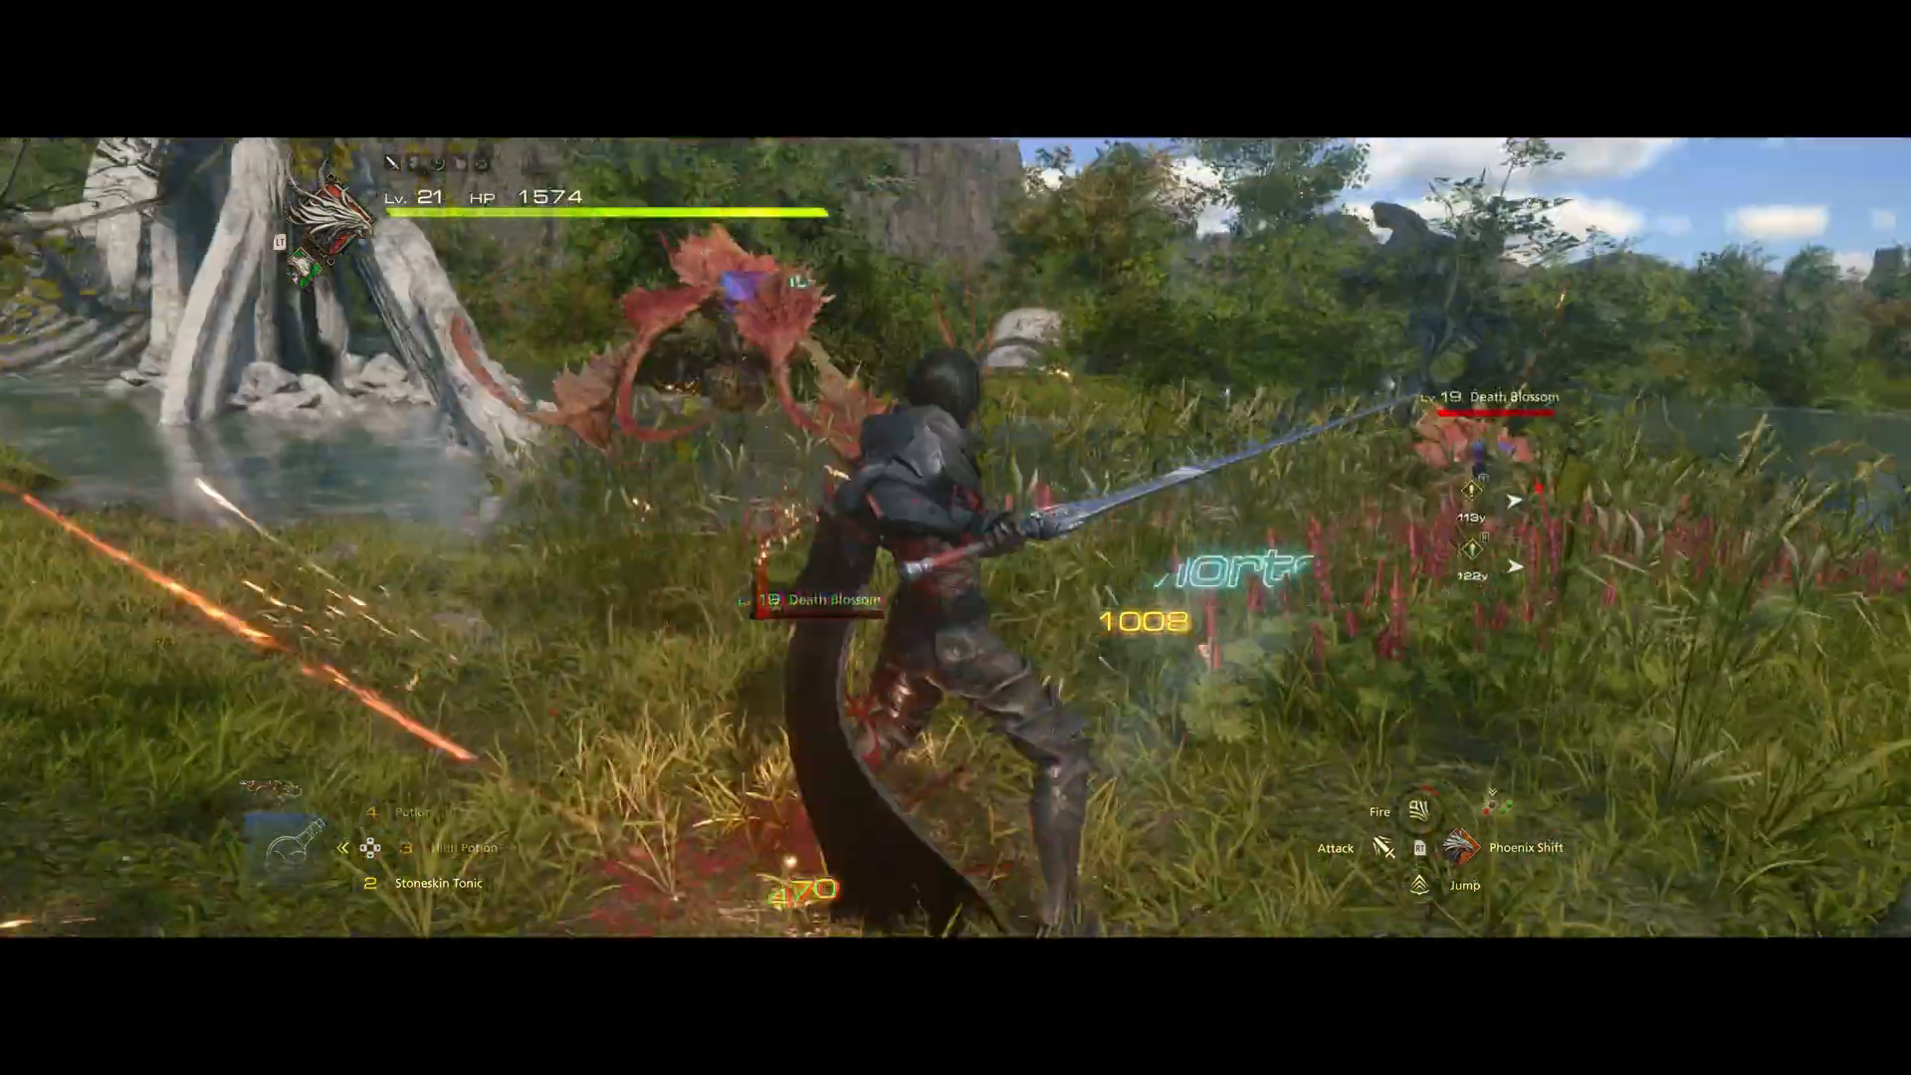